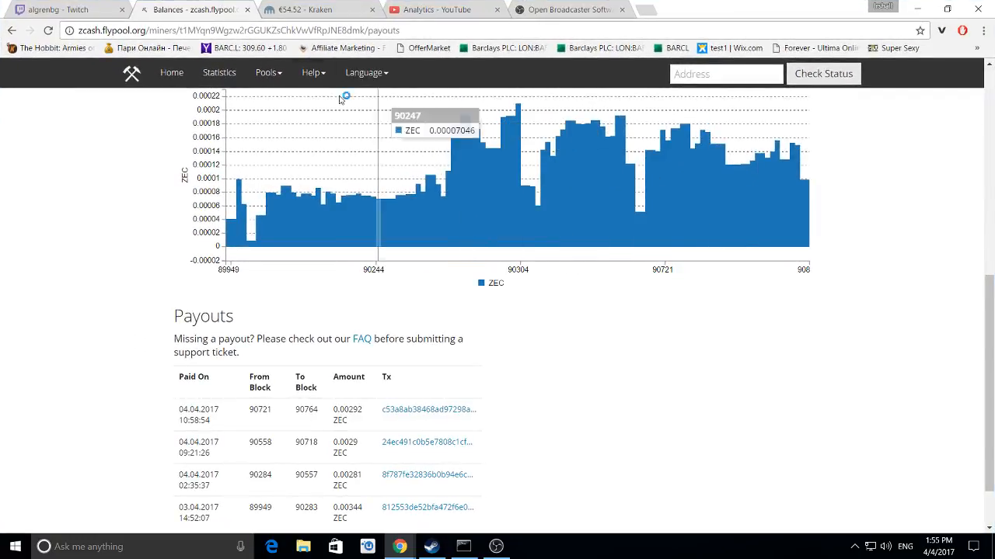
mouse_move(592, 4)
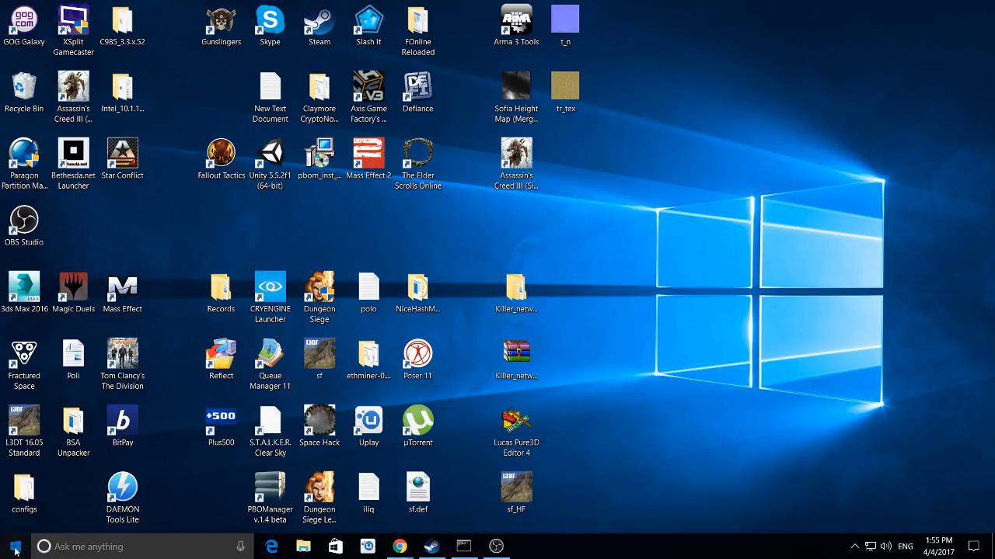
- Search the Start menu for 'system' to show the i5-4670K, 8 GB RAM, Windows 10 Pro specs
click(14, 547)
text(s)
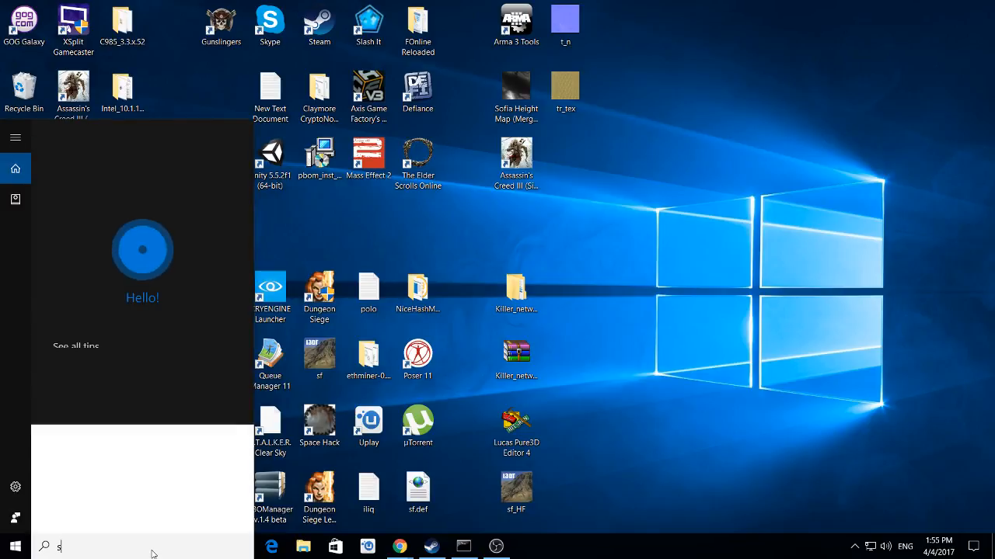
text(ystem)
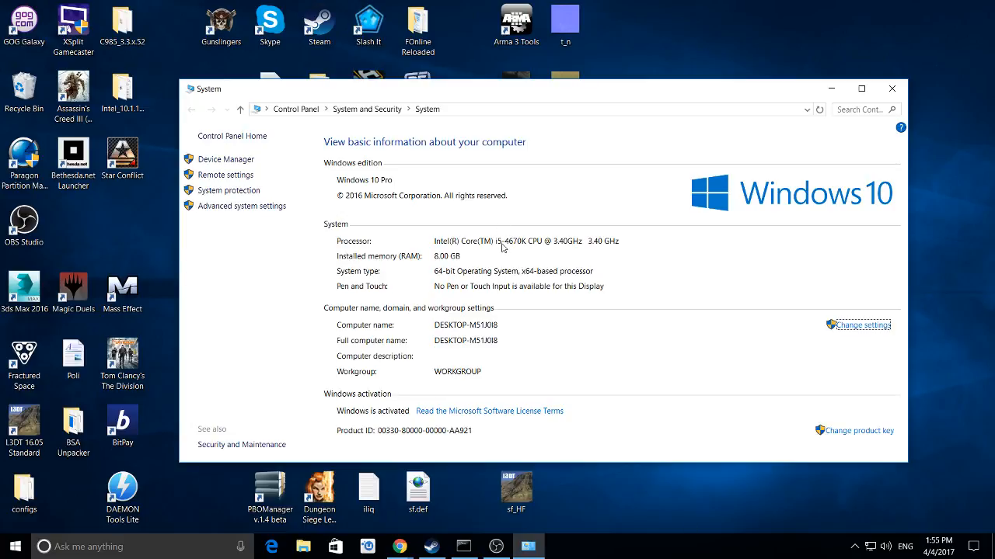
mouse_move(674, 315)
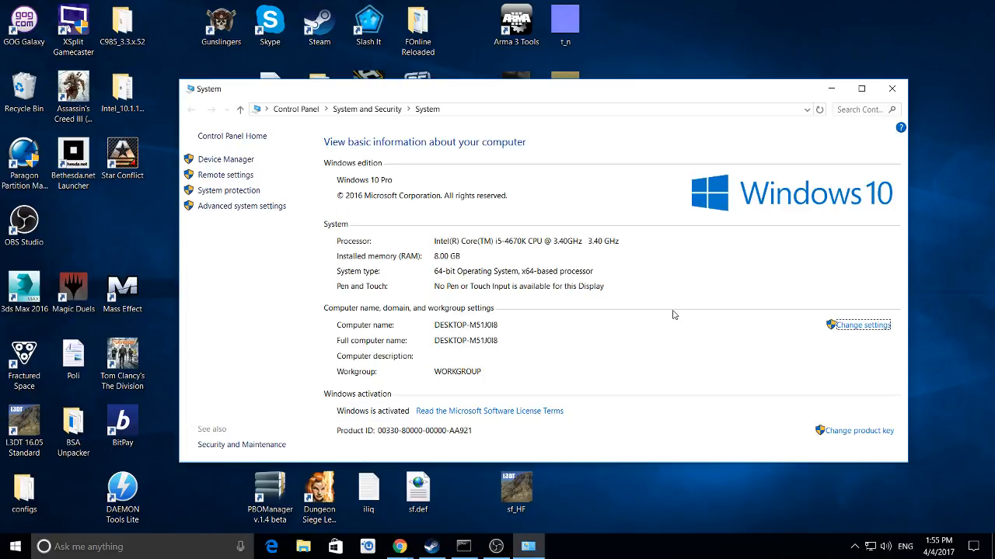
mouse_move(497, 242)
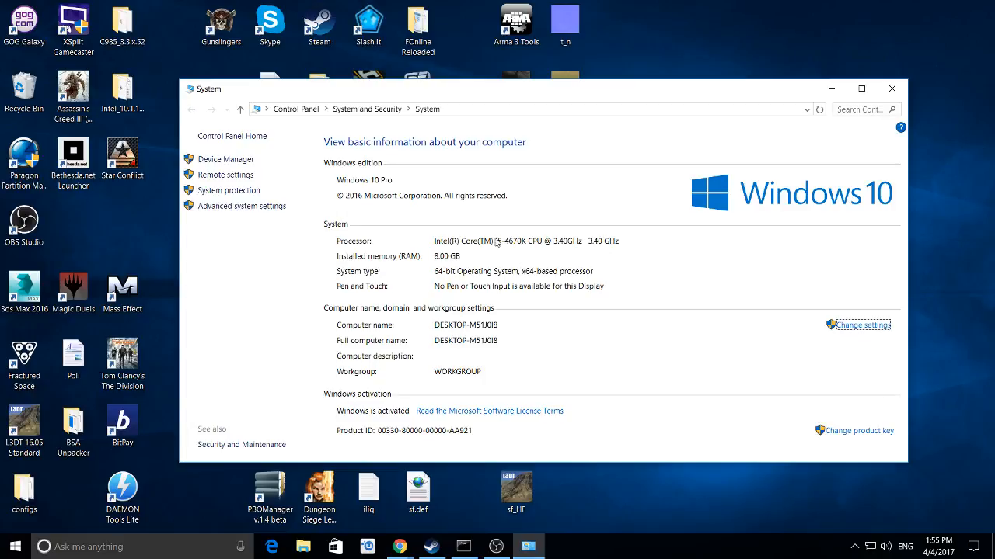
mouse_move(596, 255)
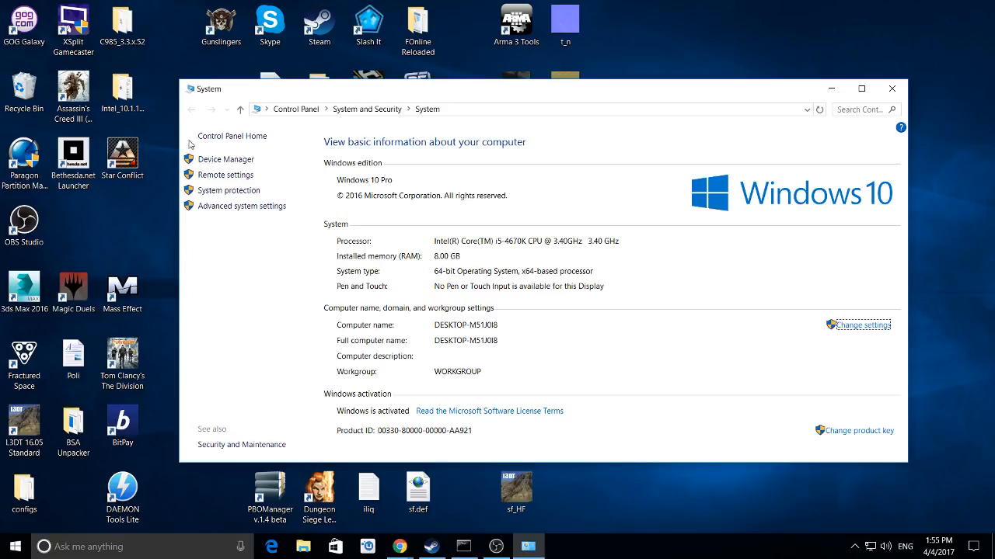
- Open Device Manager and select the AMD Radeon R9 Fury Series display adapter
click(226, 158)
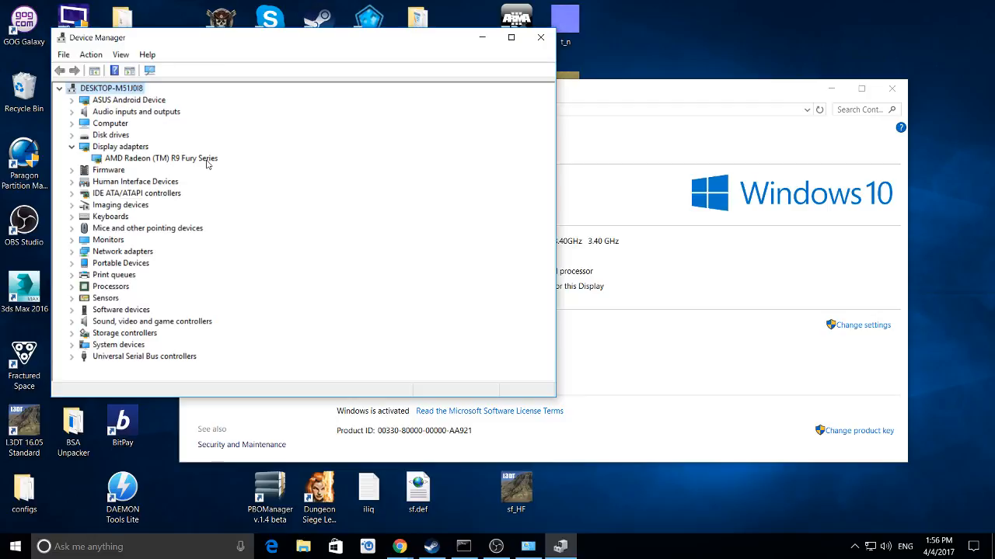
click(160, 157)
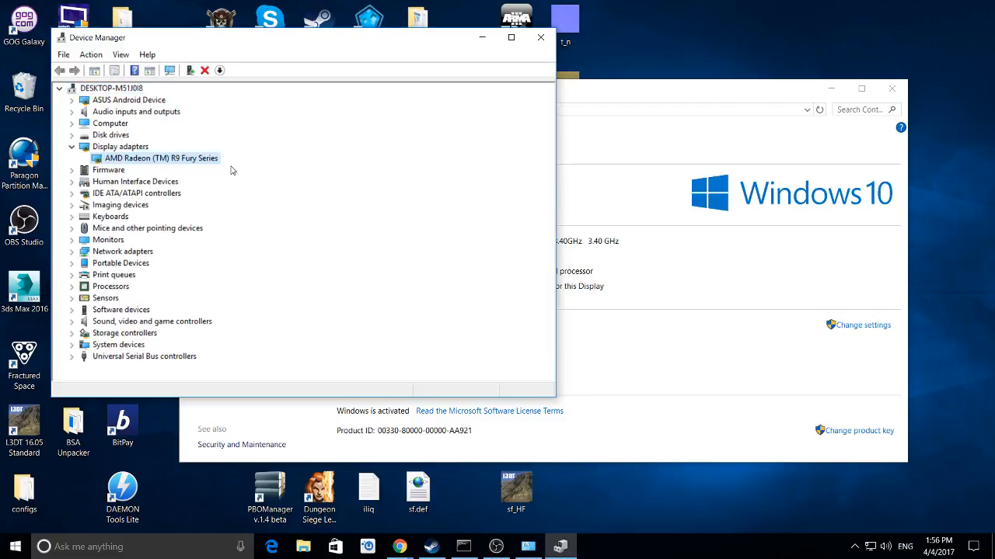
mouse_move(478, 56)
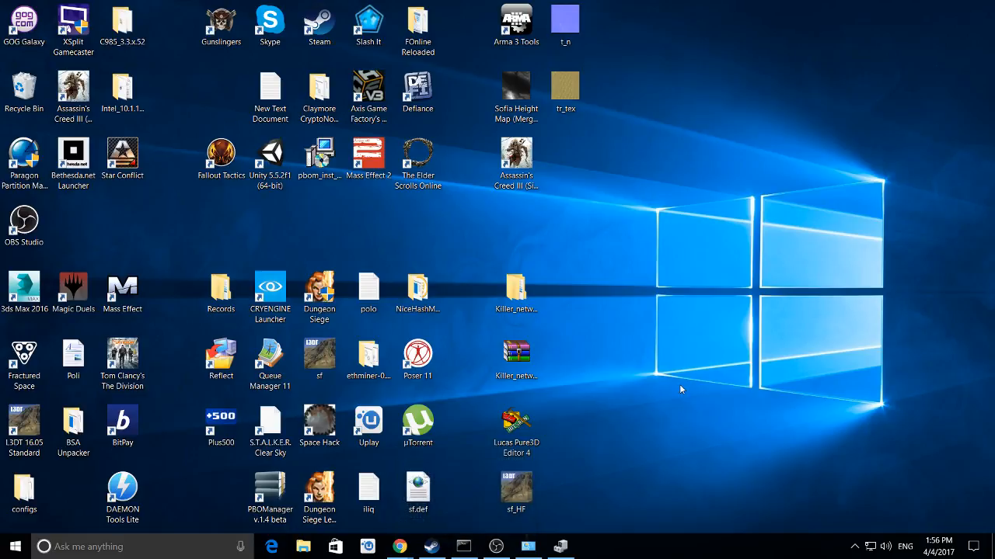
mouse_move(431, 531)
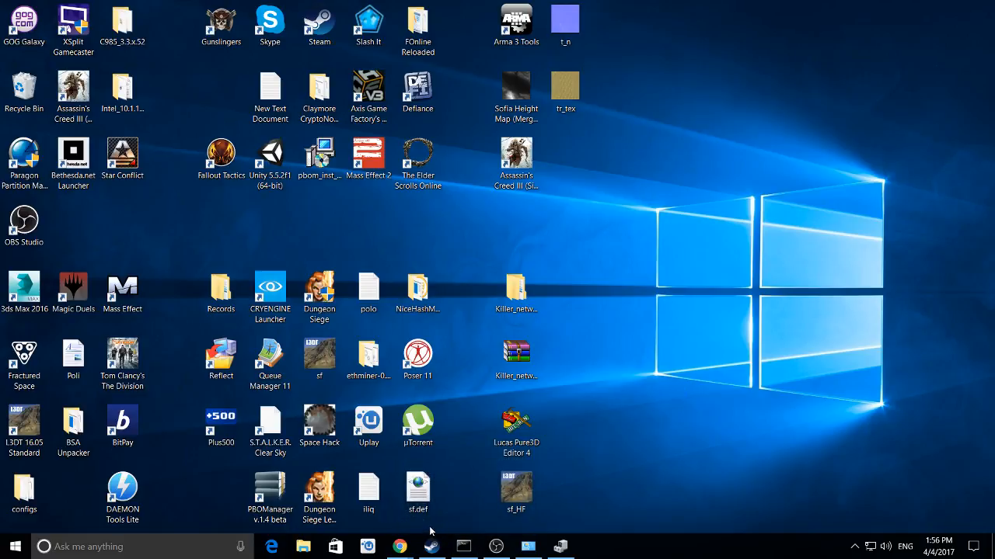
mouse_move(433, 530)
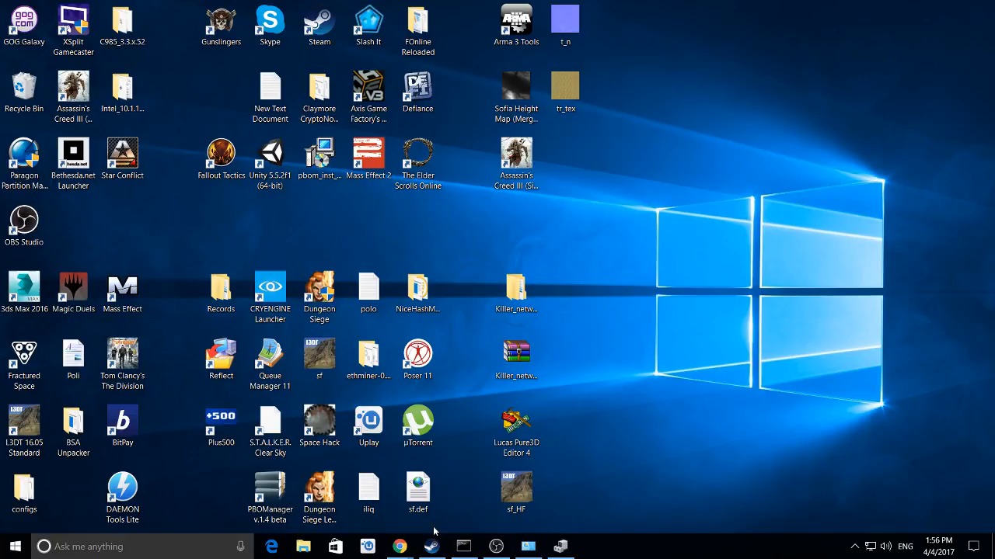
mouse_move(399, 546)
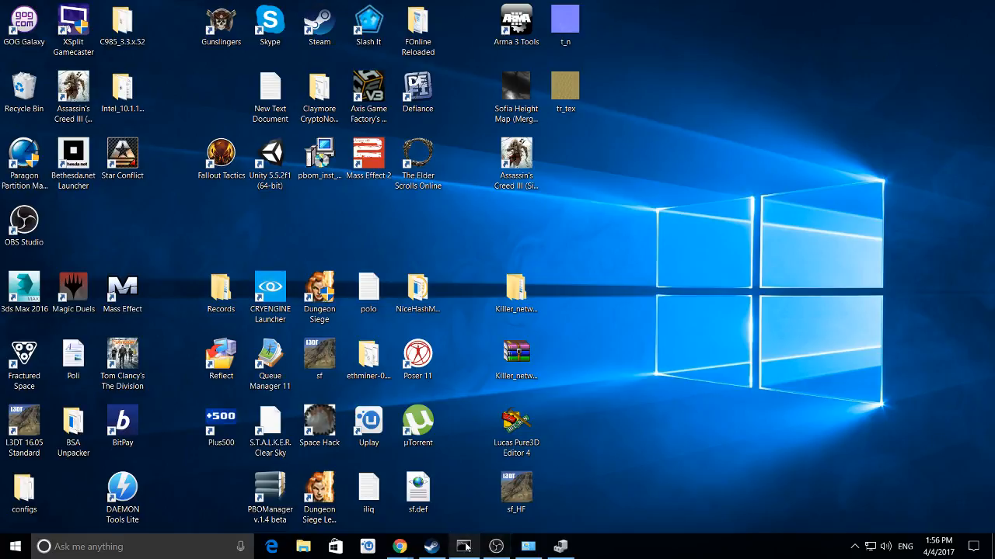
mouse_move(399, 546)
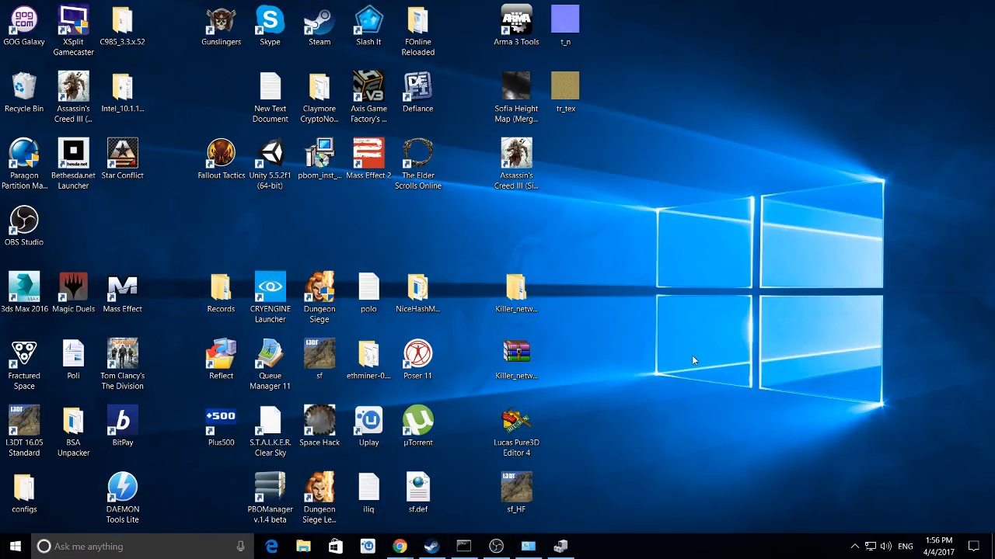
mouse_move(399, 546)
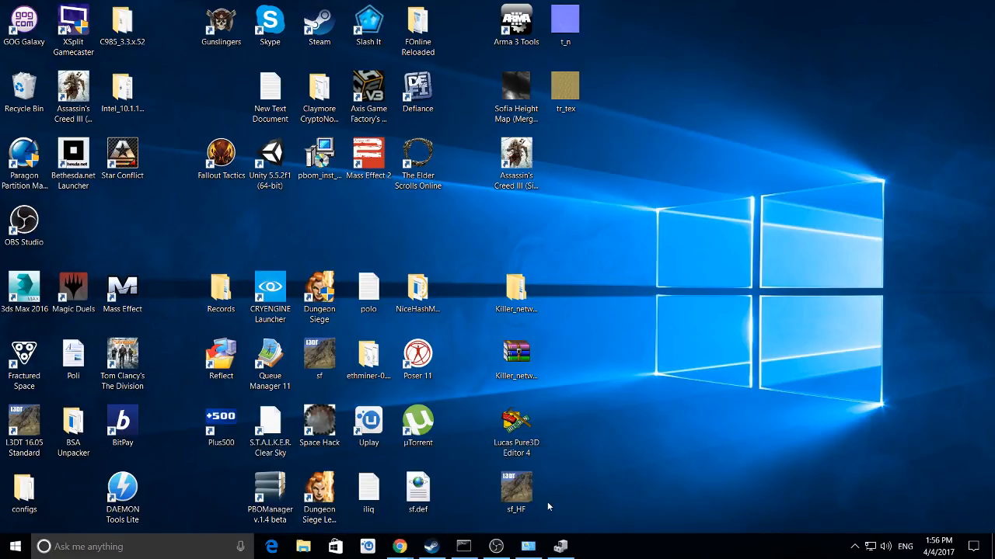
mouse_move(547, 505)
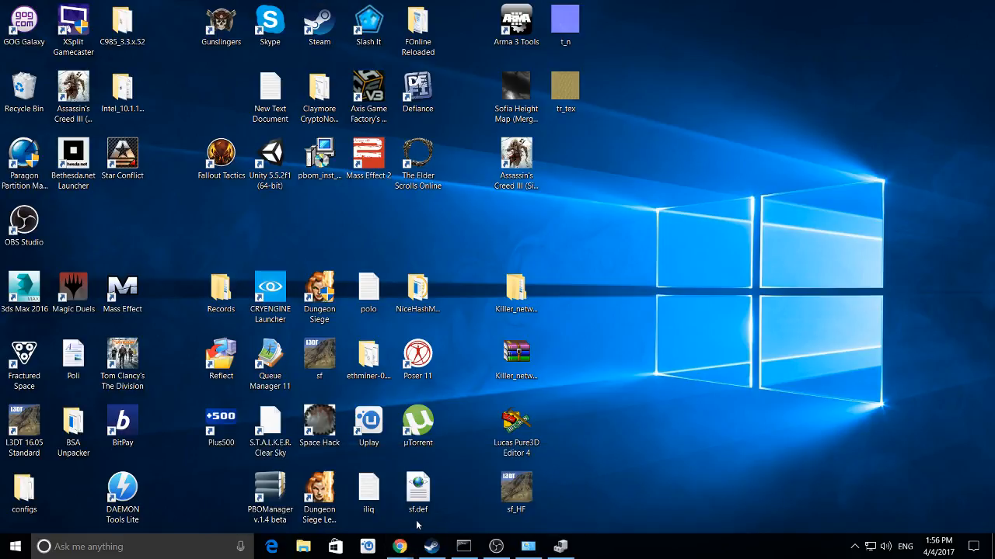
mouse_move(459, 530)
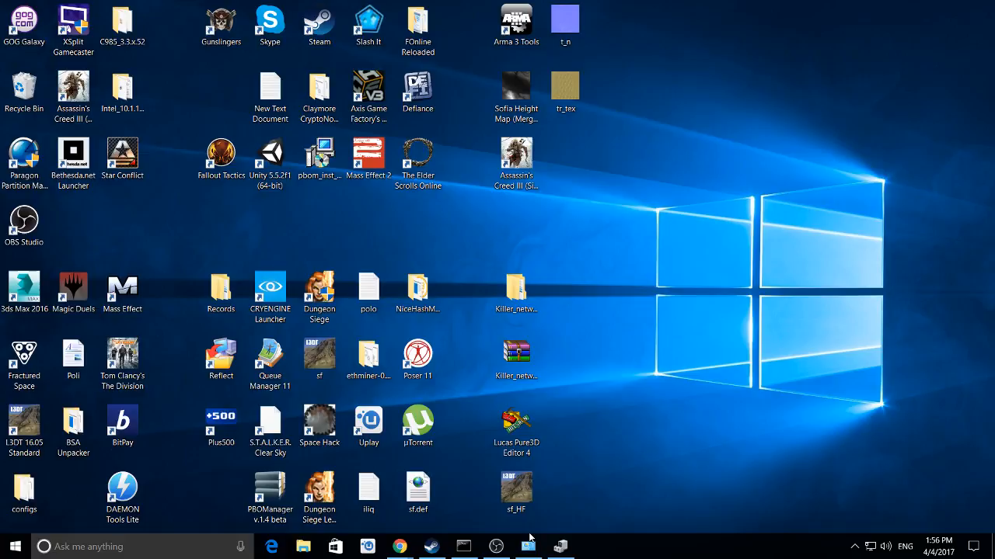
mouse_move(470, 536)
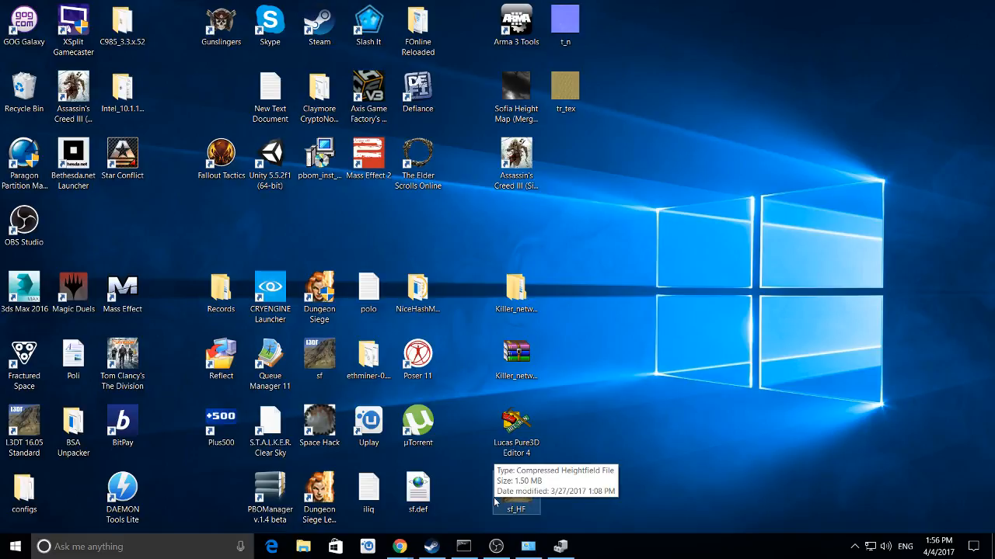
mouse_move(467, 515)
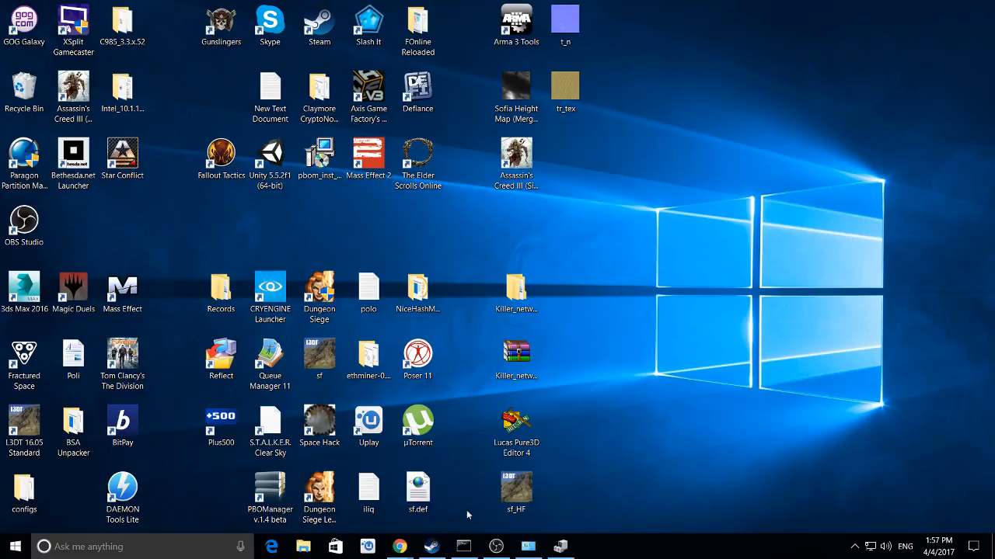
mouse_move(603, 483)
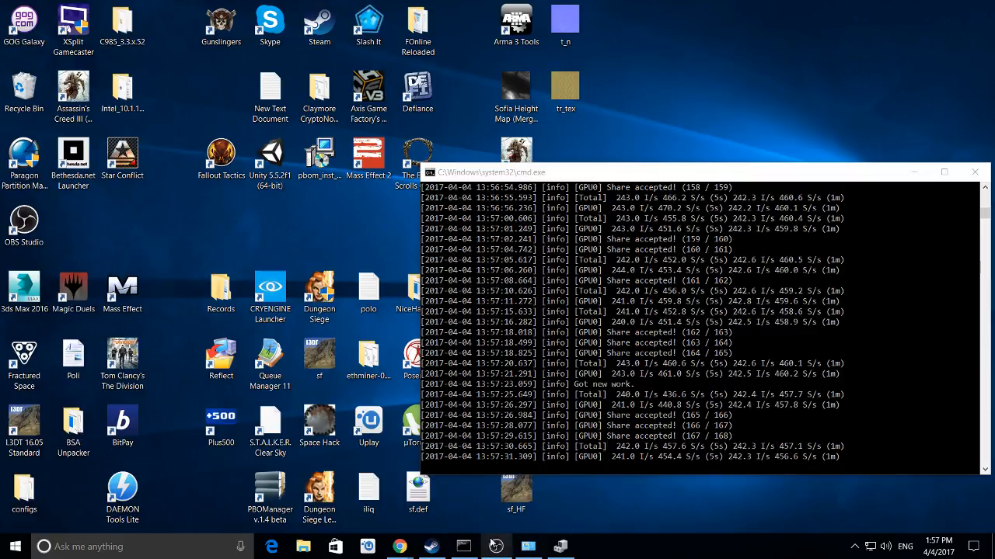
right_click(739, 427)
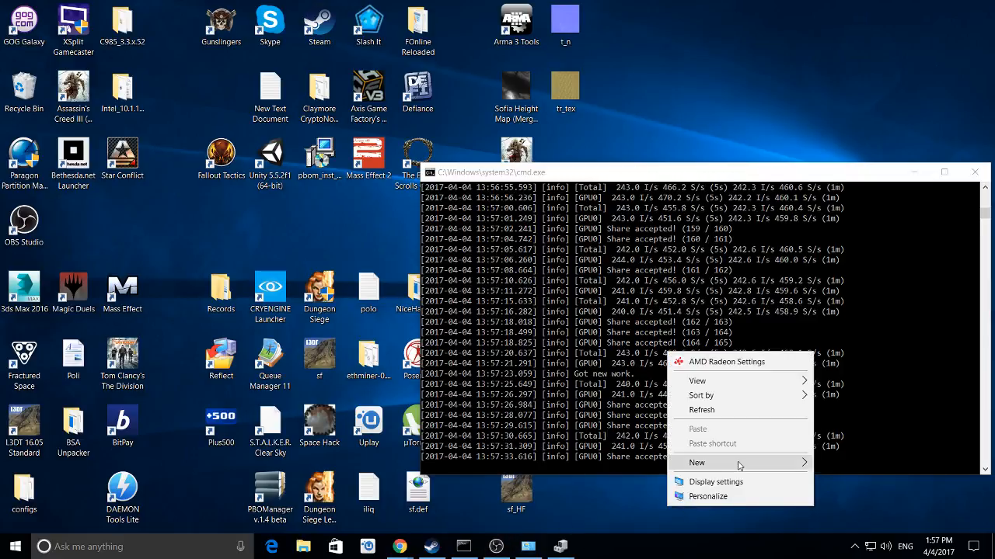
click(378, 228)
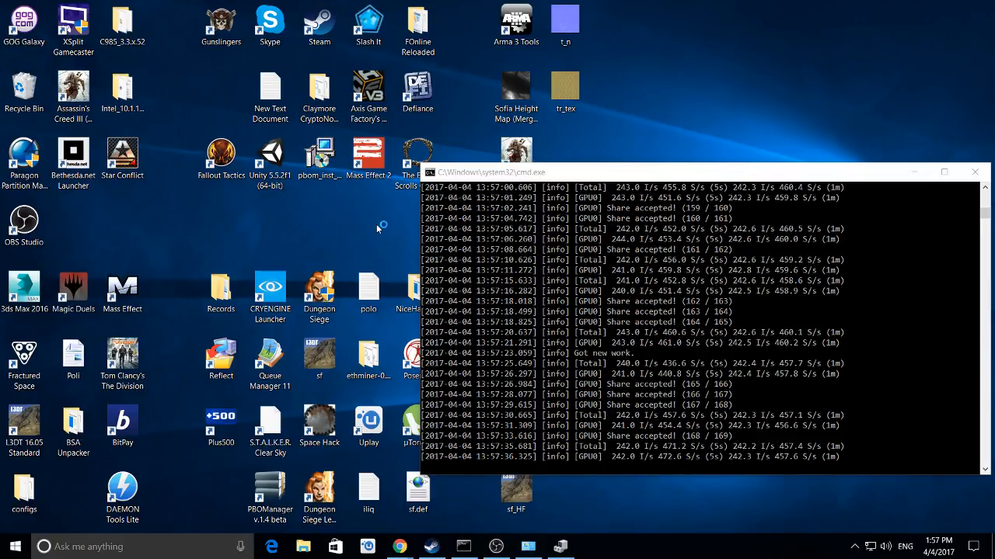
mouse_move(280, 208)
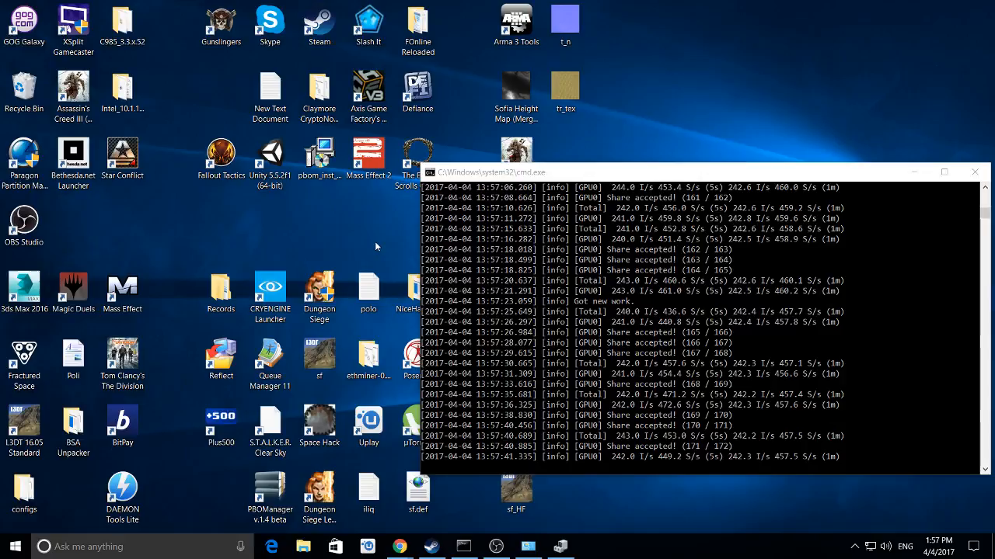
mouse_move(535, 172)
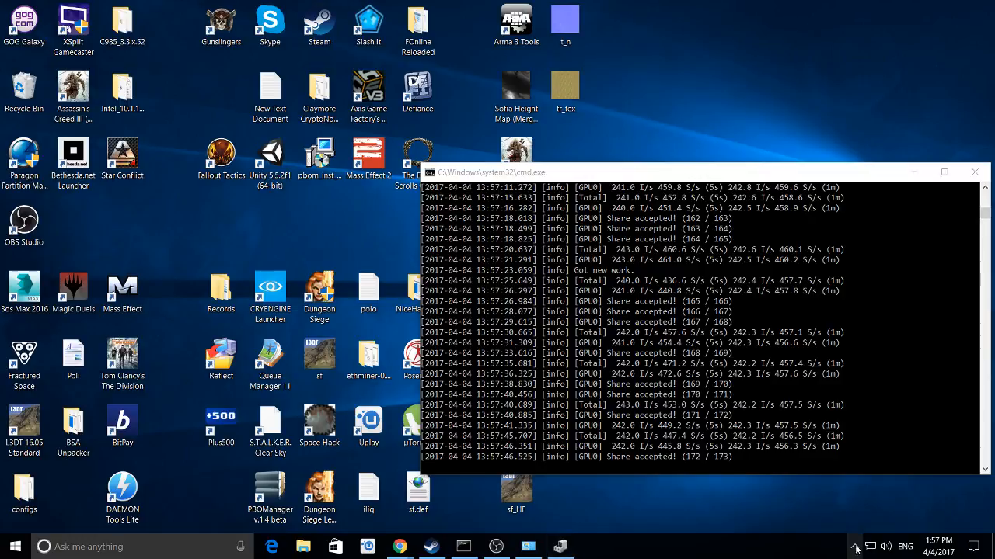
mouse_move(853, 547)
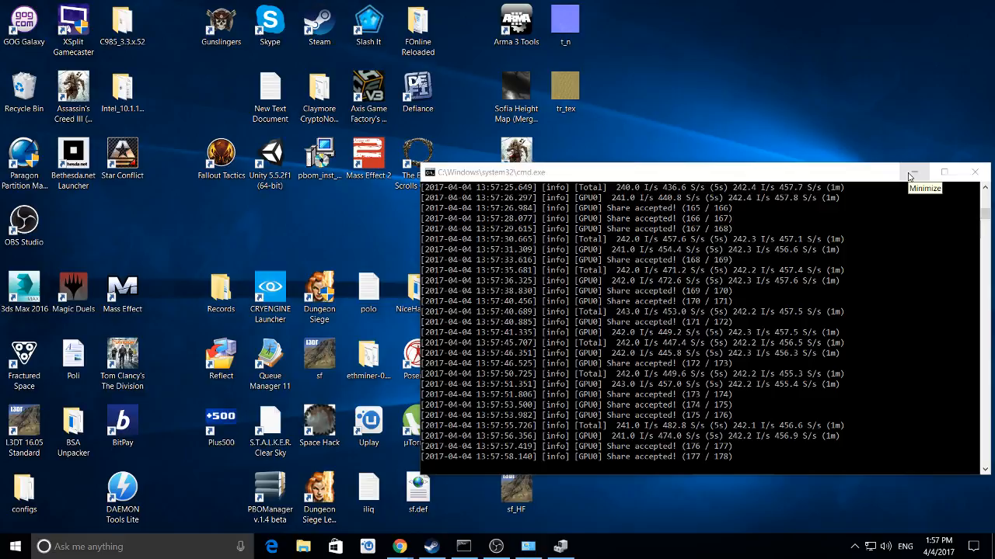
click(914, 172)
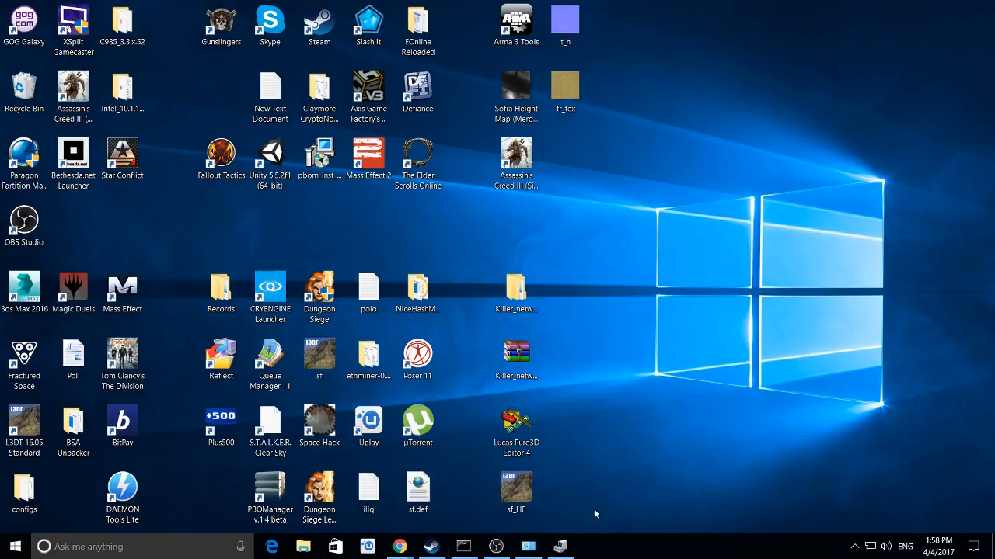
click(463, 547)
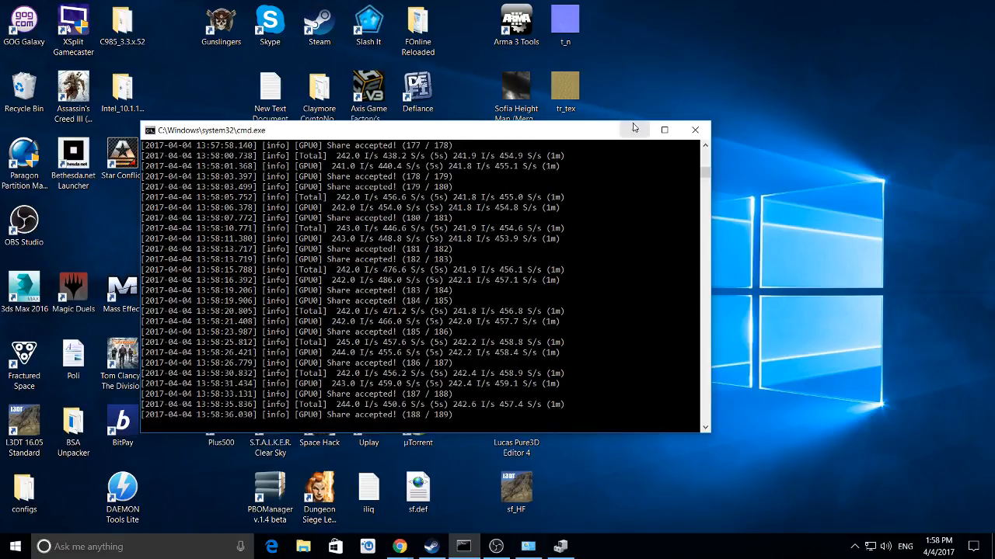
click(664, 130)
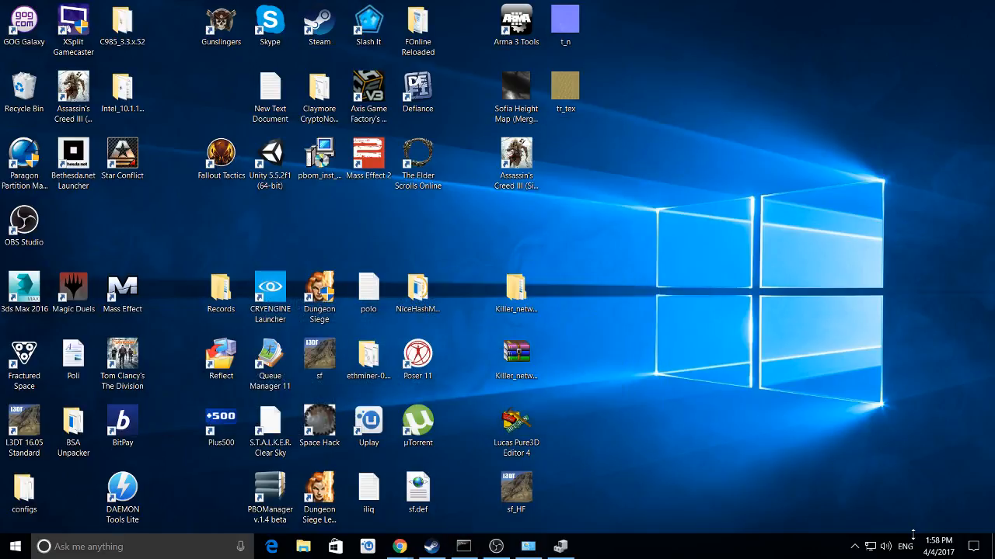
mouse_move(893, 523)
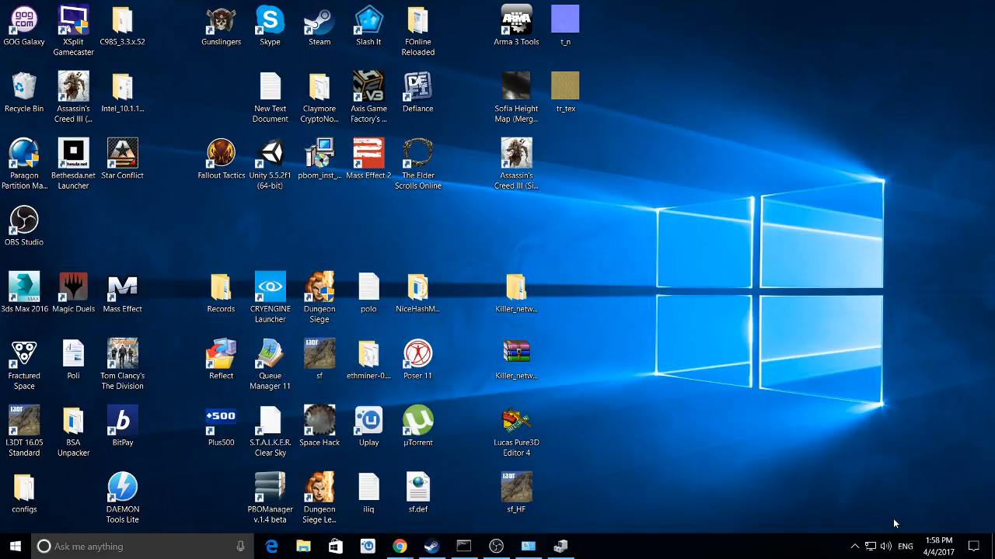
mouse_move(679, 480)
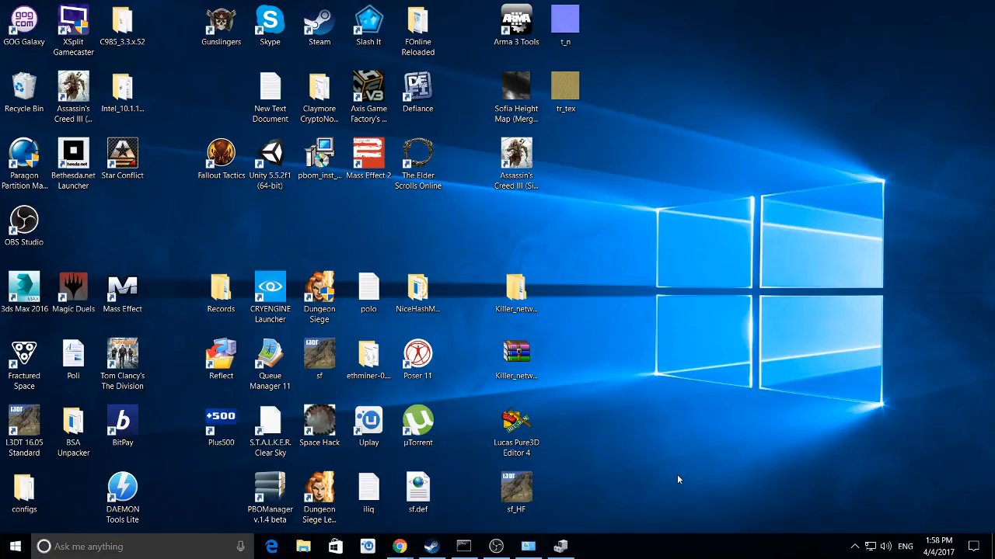
mouse_move(399, 546)
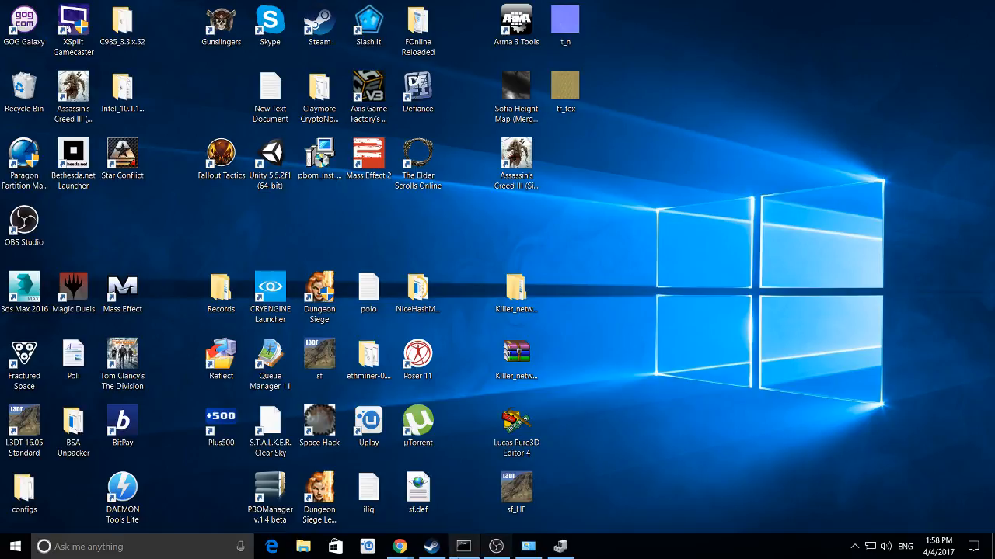
mouse_move(399, 547)
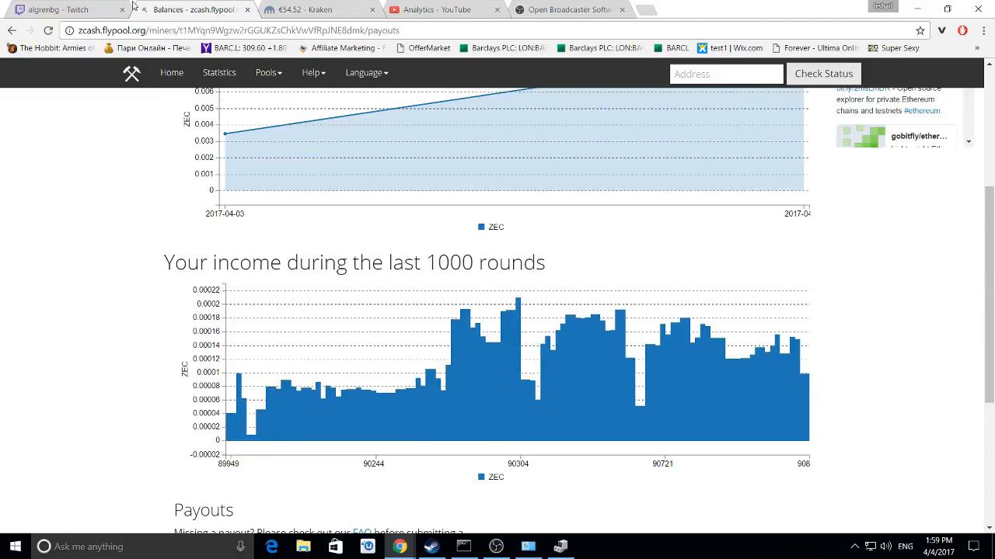
mouse_move(800, 387)
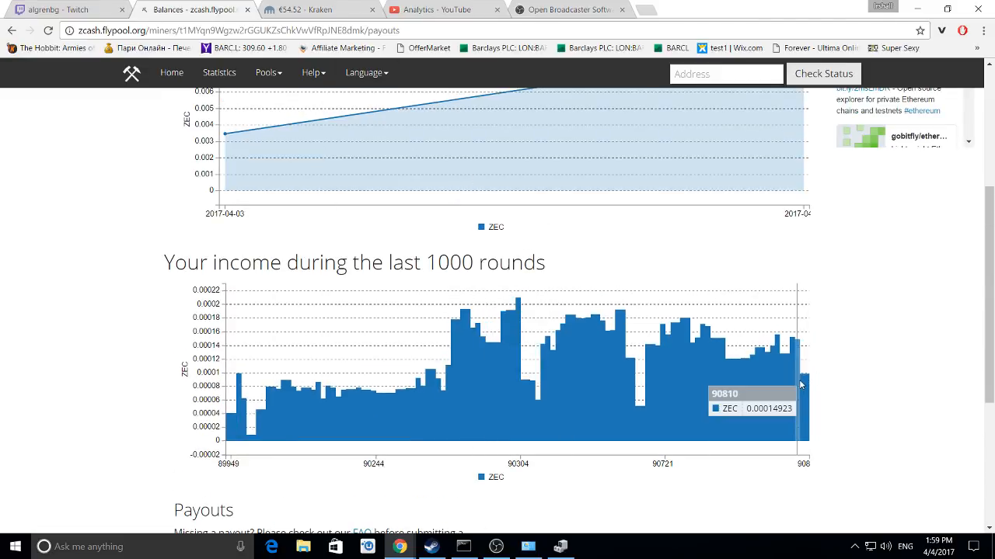
mouse_move(805, 388)
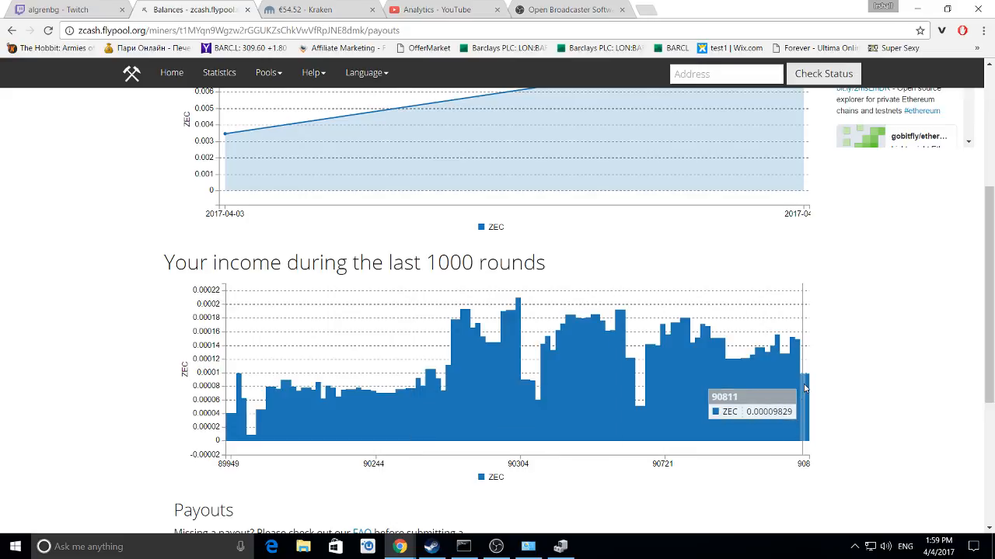
mouse_move(398, 389)
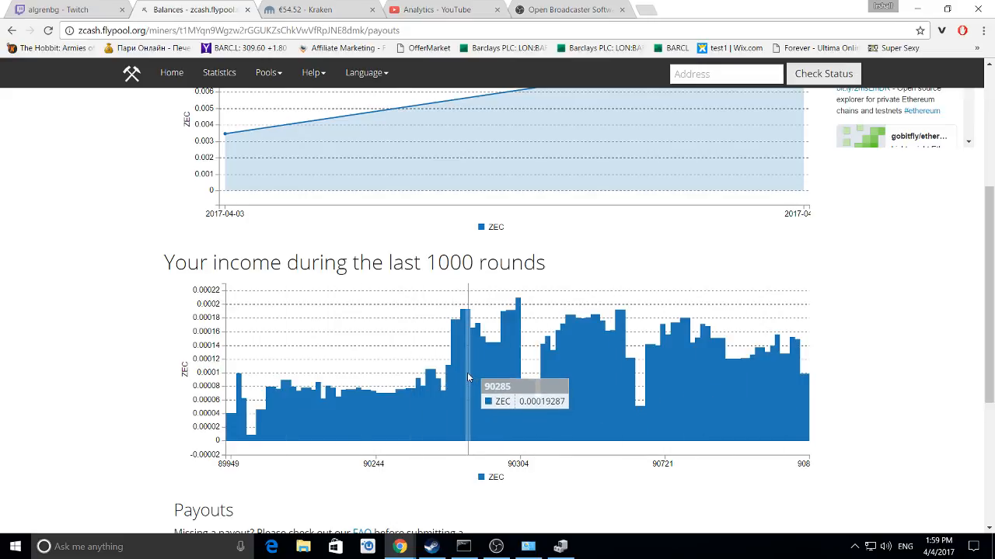
mouse_move(555, 383)
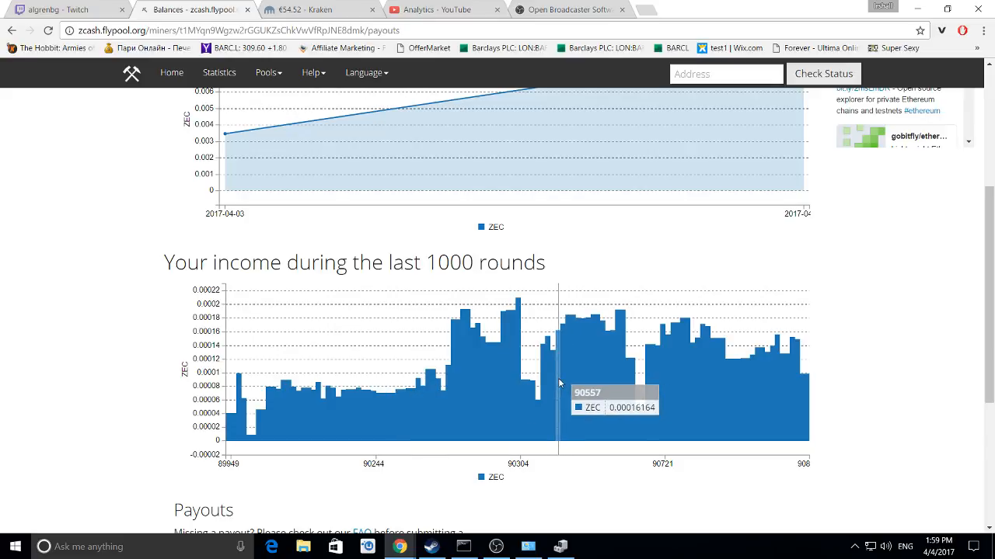
mouse_move(663, 357)
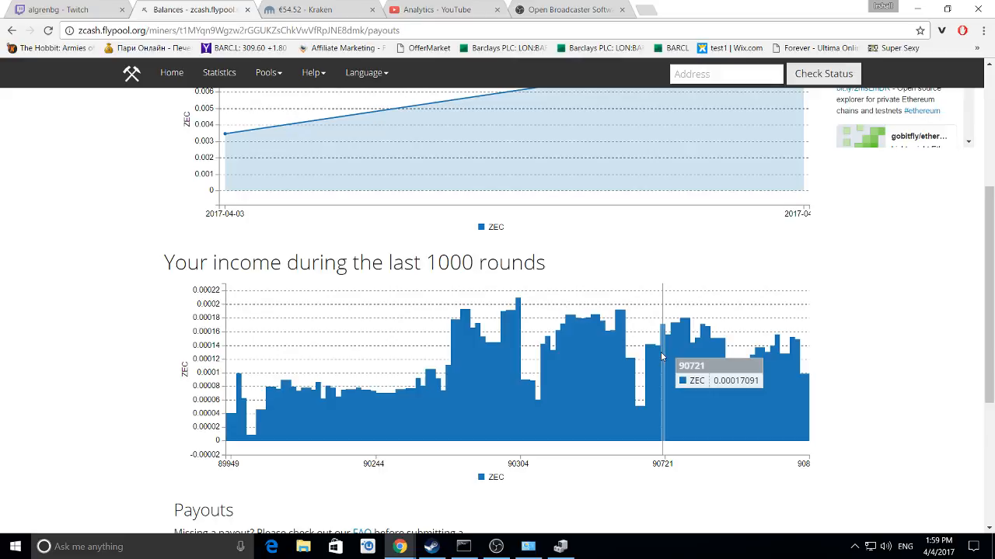
mouse_move(744, 363)
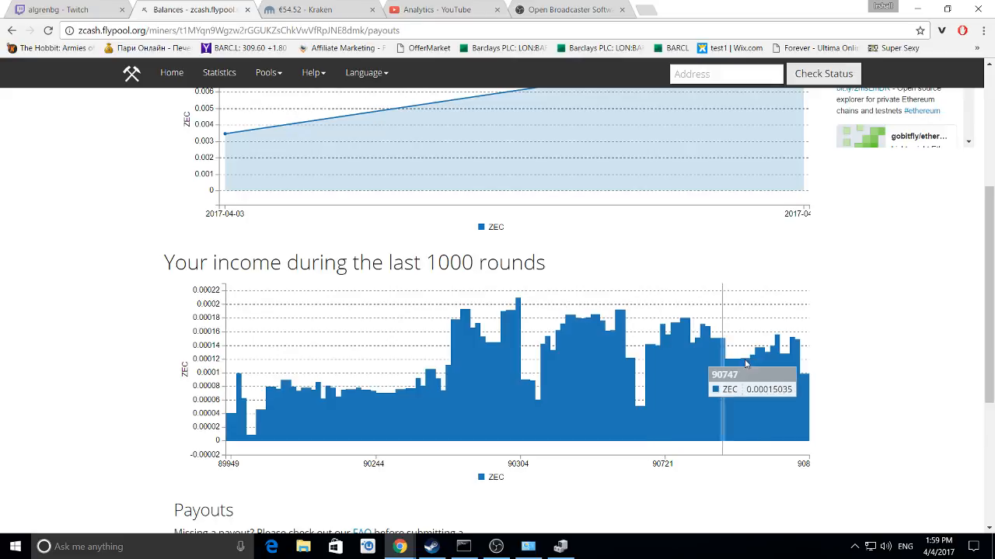
- Scroll the miner page and browse the Payouts / Rounds history charts
scroll(up, 3)
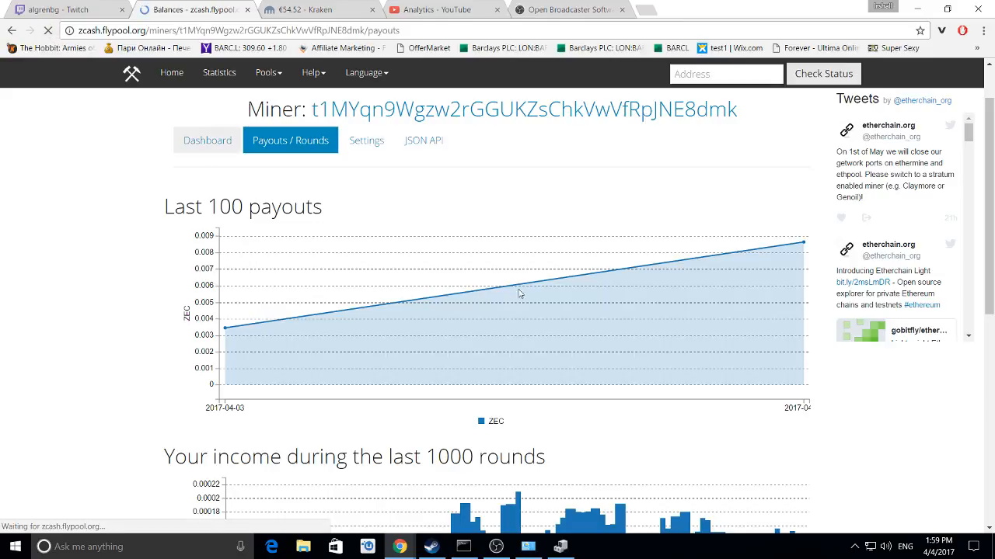
scroll(down, 3)
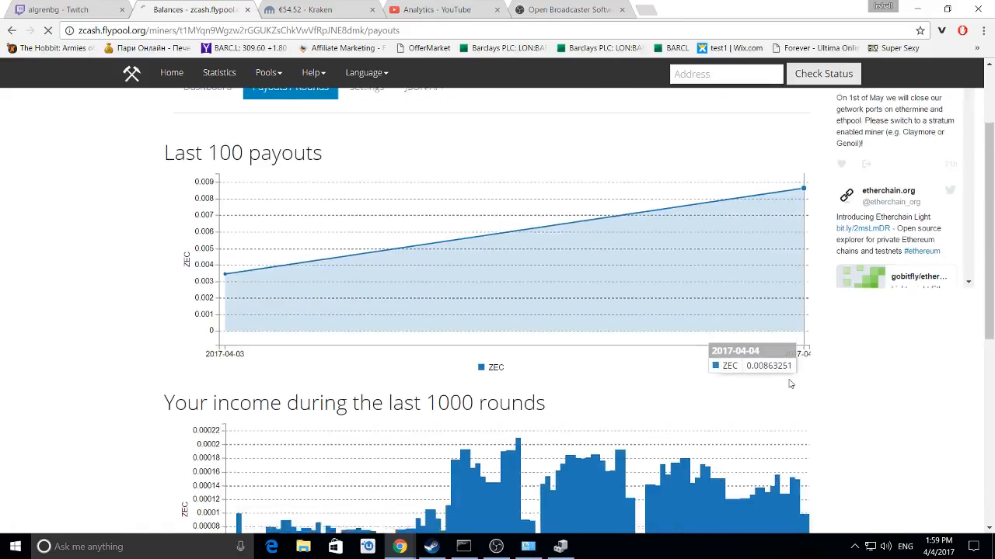
scroll(up, 3)
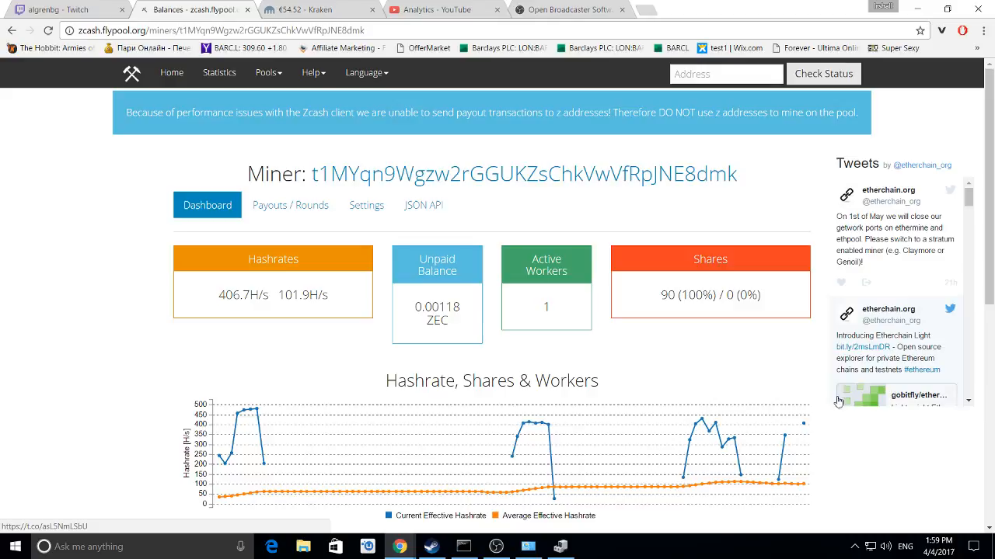
mouse_move(784, 436)
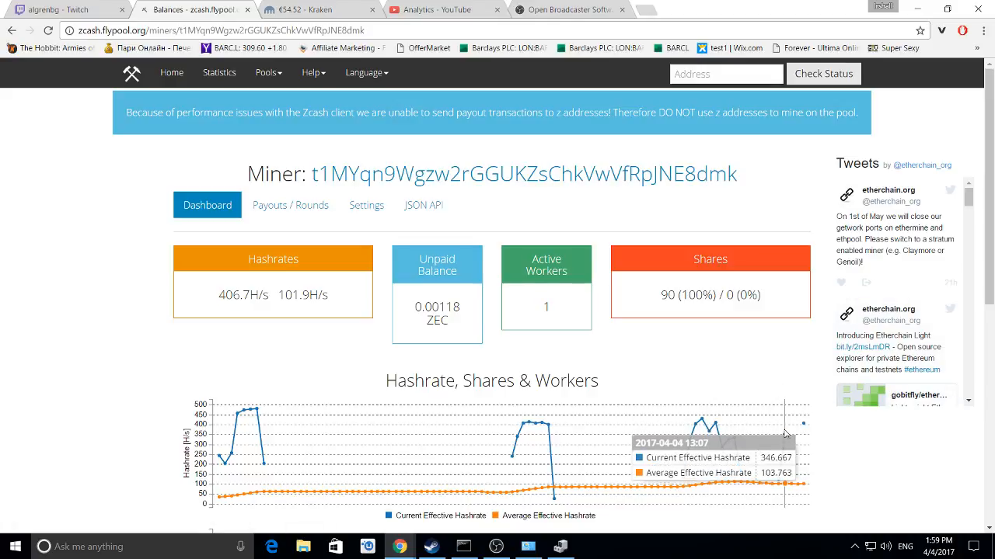
mouse_move(788, 439)
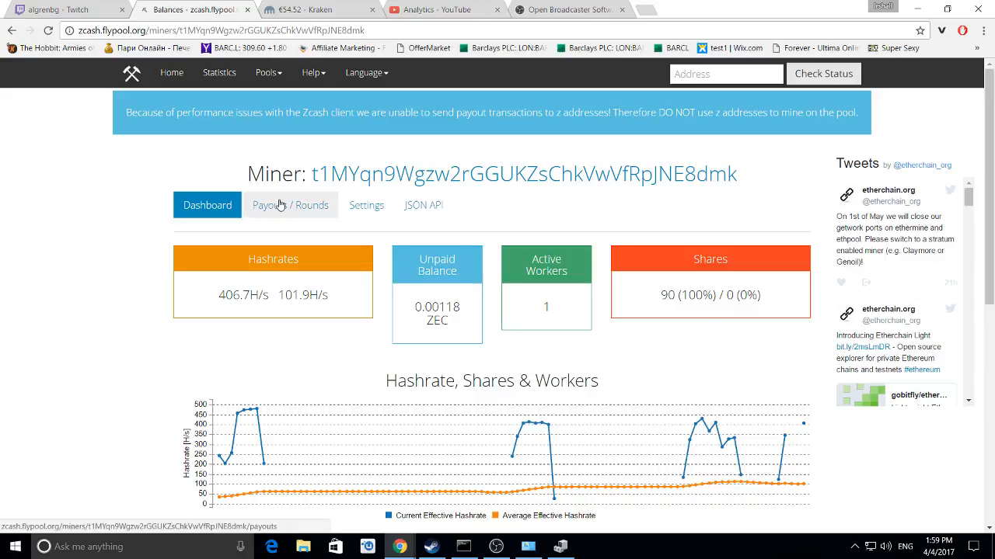
click(289, 204)
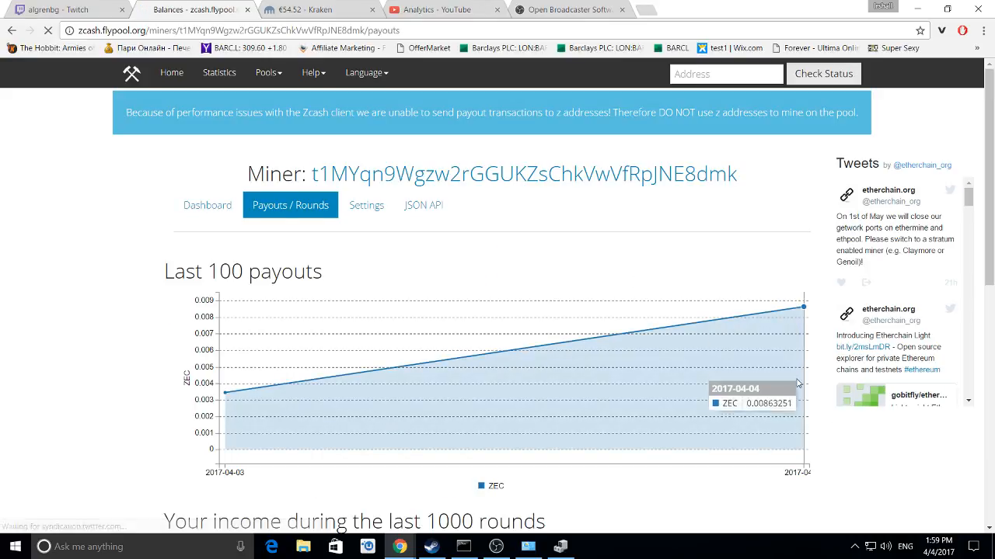
scroll(down, 3)
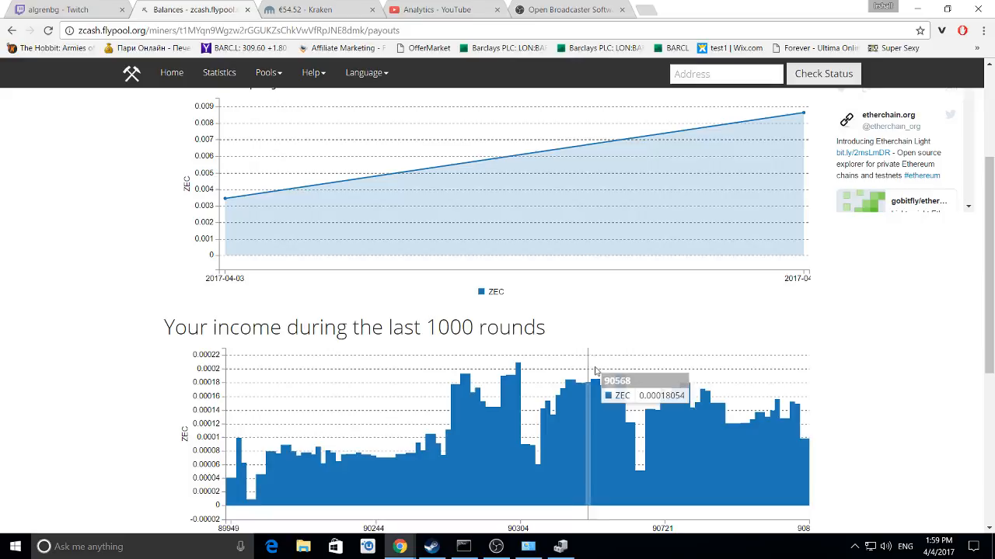
mouse_move(522, 371)
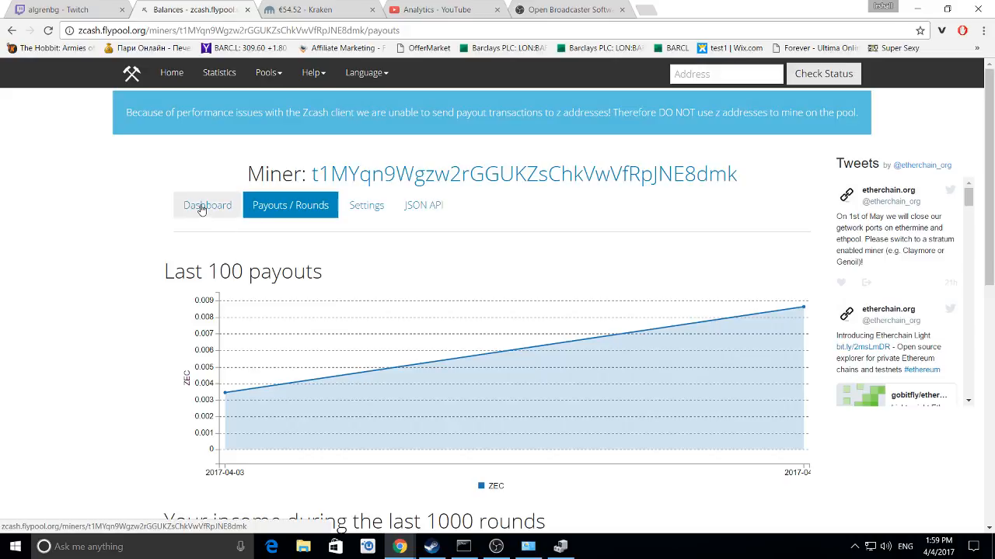
- Review the Dashboard hashrate and shares charts, then view pool Statistics with found blocks
click(207, 205)
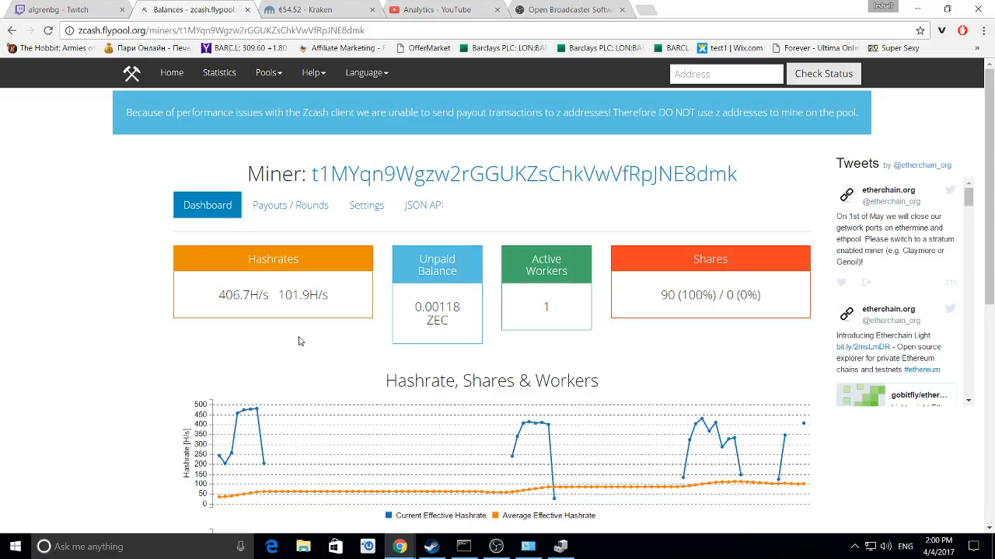
scroll(down, 3)
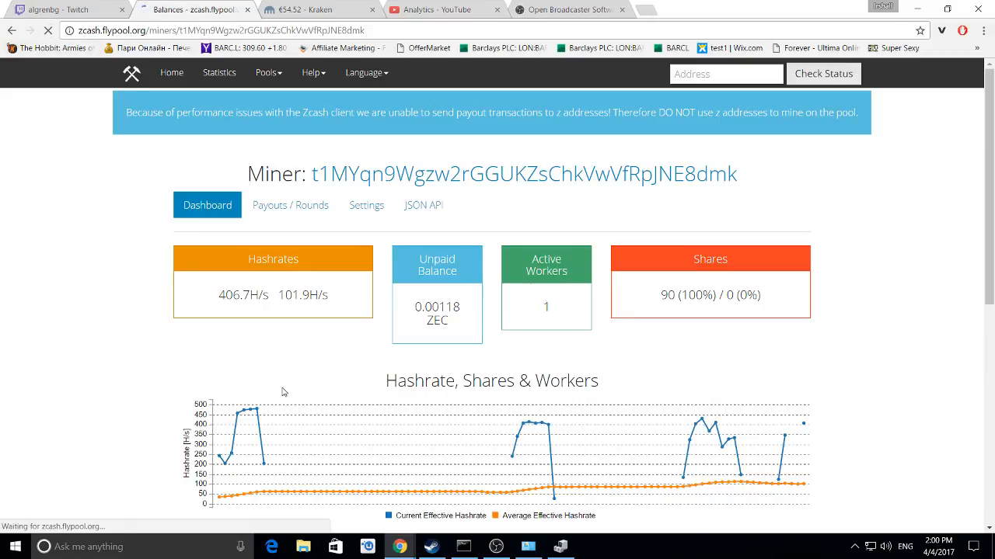
scroll(down, 3)
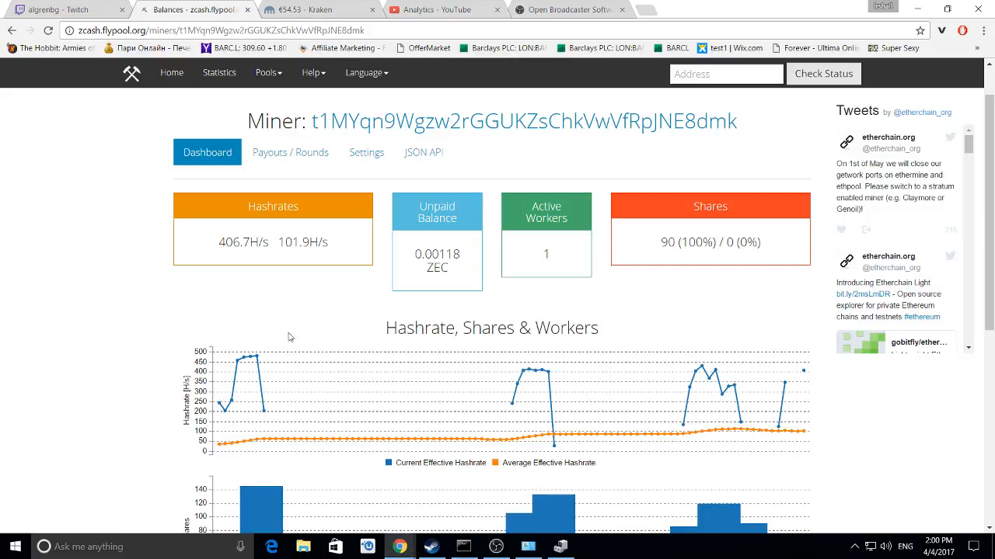
mouse_move(794, 393)
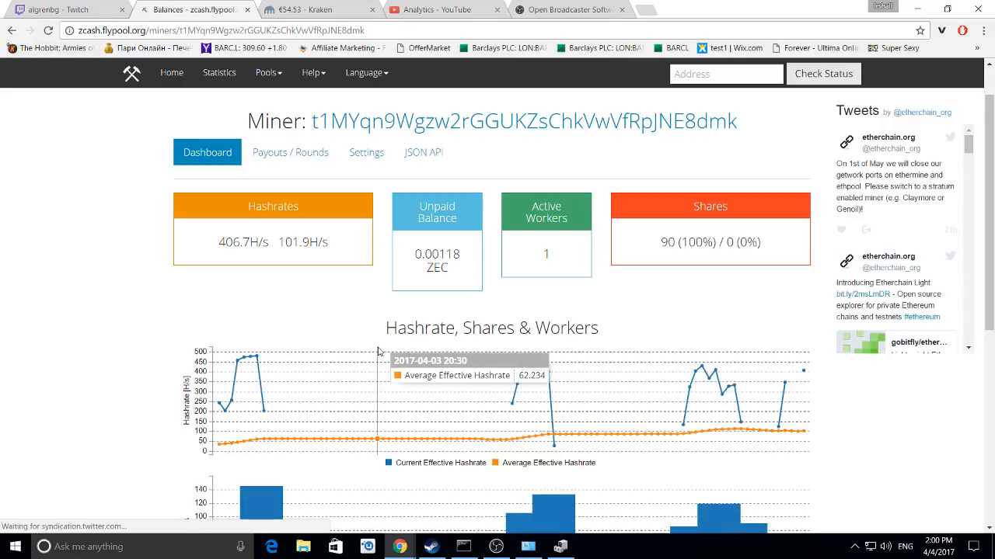
scroll(down, 3)
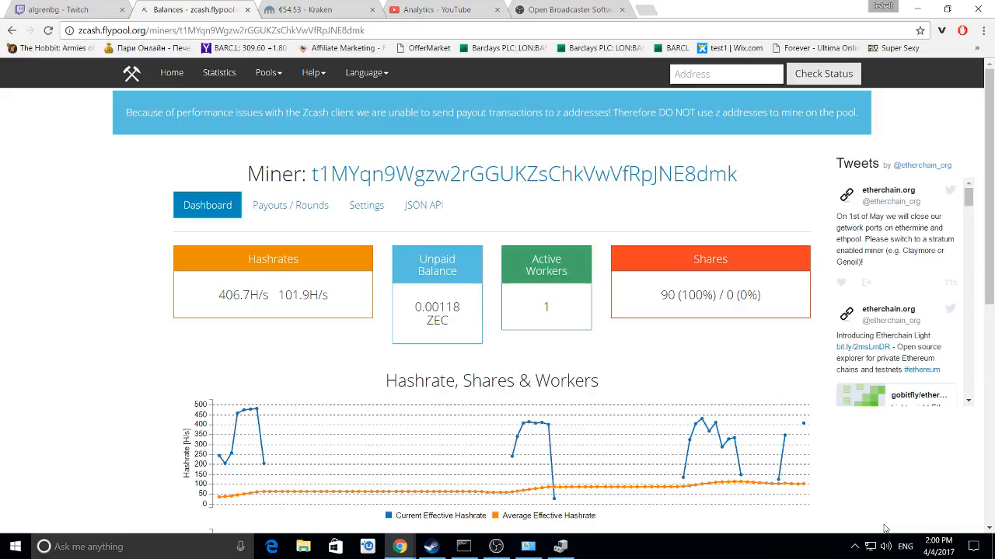
mouse_move(605, 409)
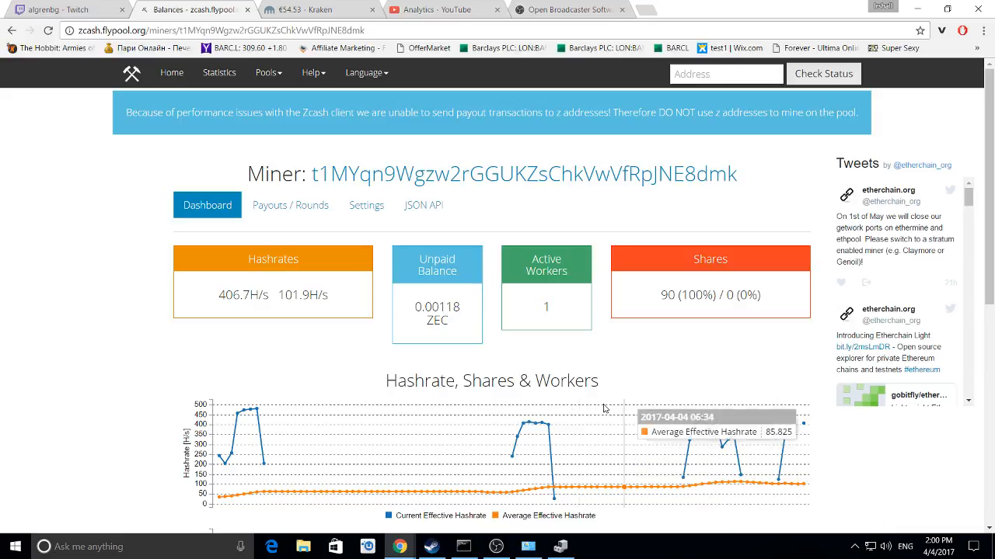
scroll(down, 3)
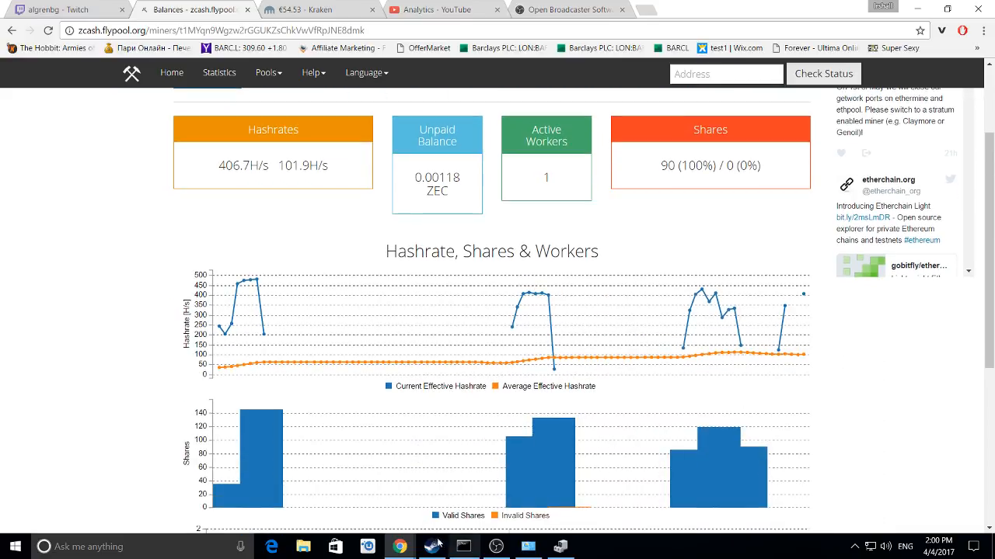
click(462, 547)
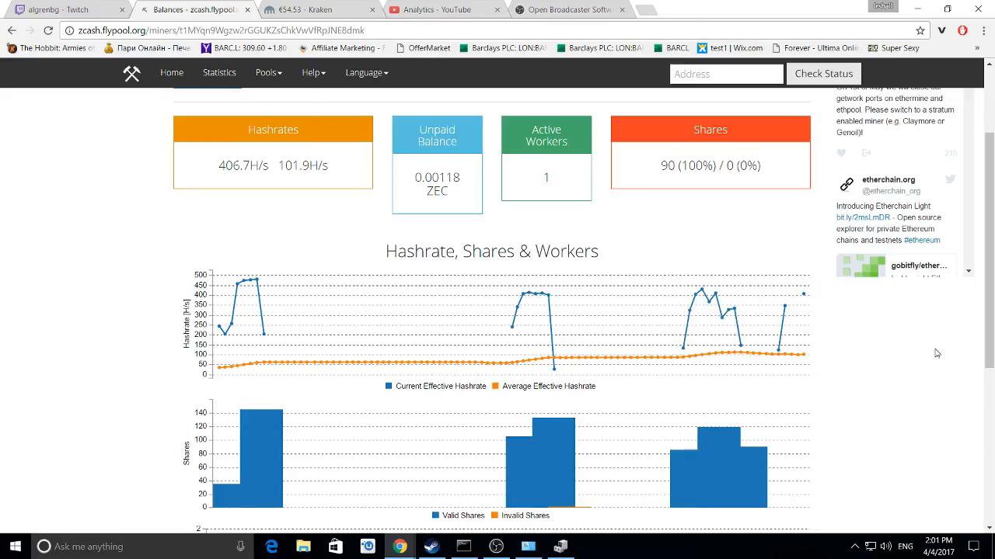
click(218, 73)
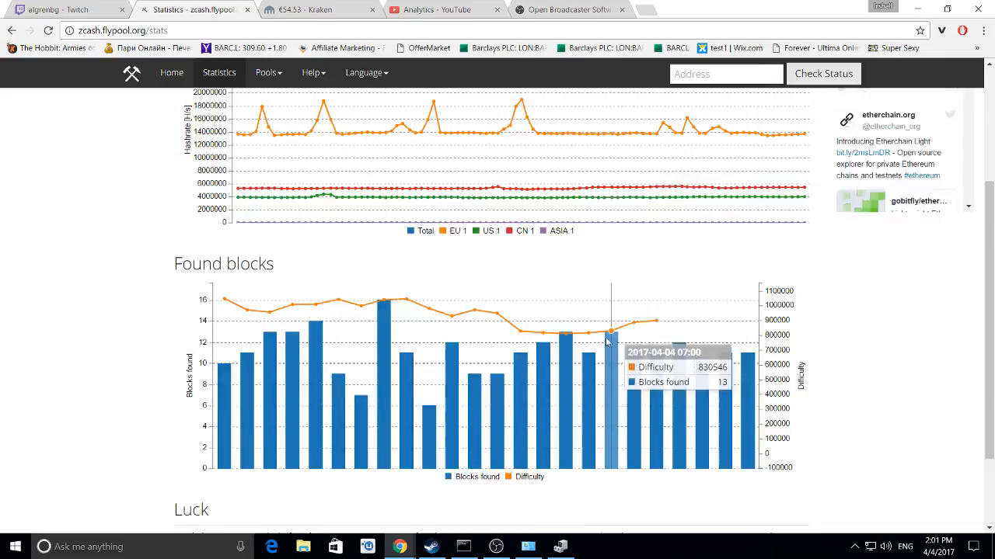
- Reload the saved miner address, highlight its unpaid balance, and return to Payouts
click(725, 73)
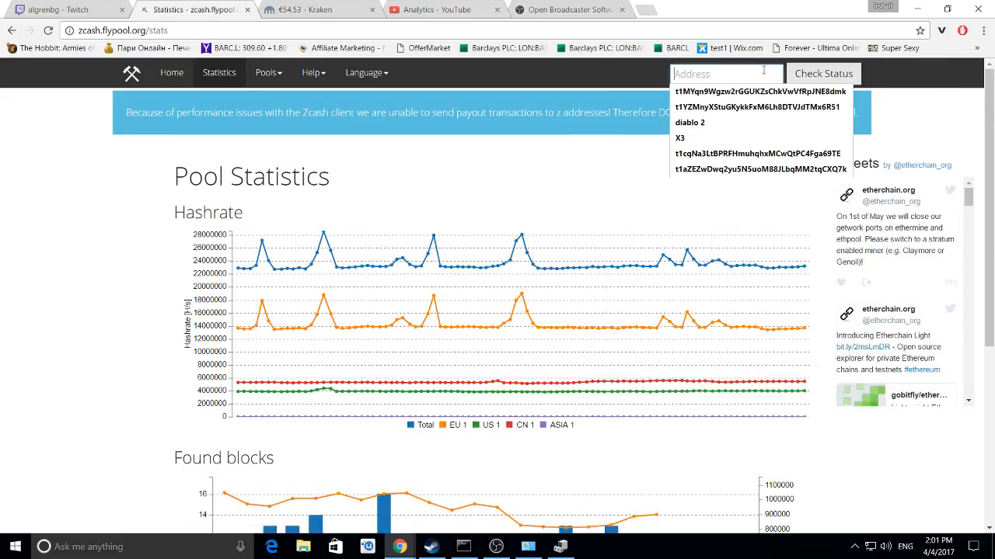
click(759, 92)
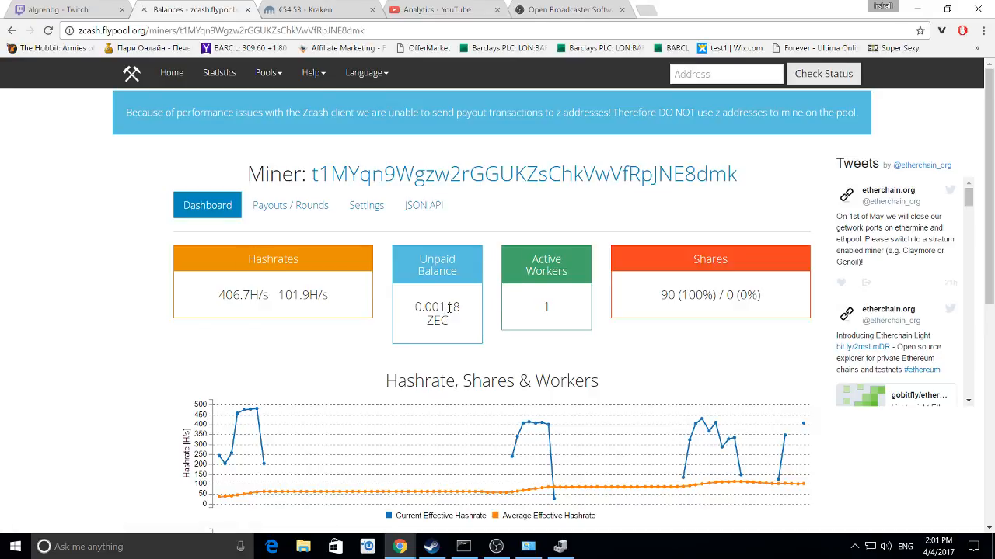
double_click(438, 306)
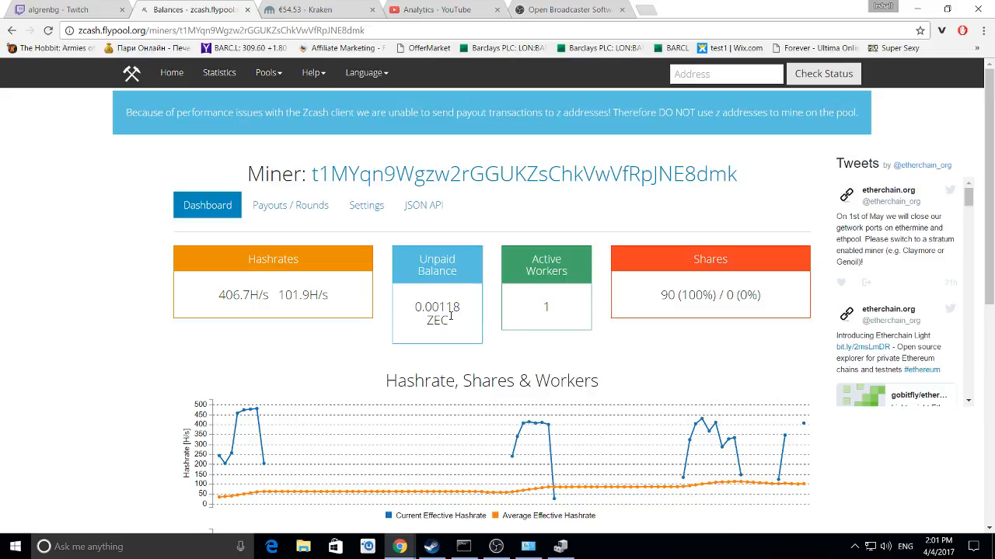
double_click(437, 306)
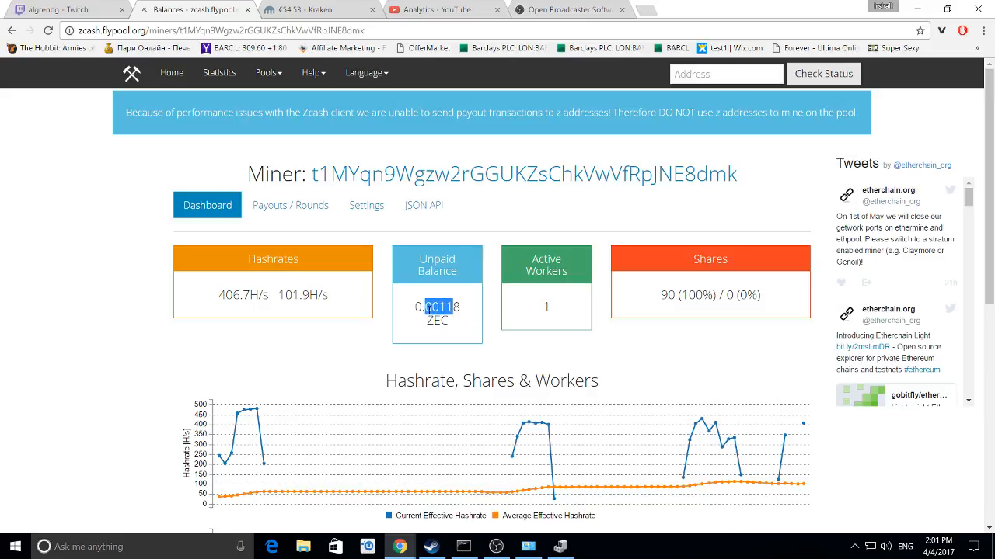
mouse_move(291, 205)
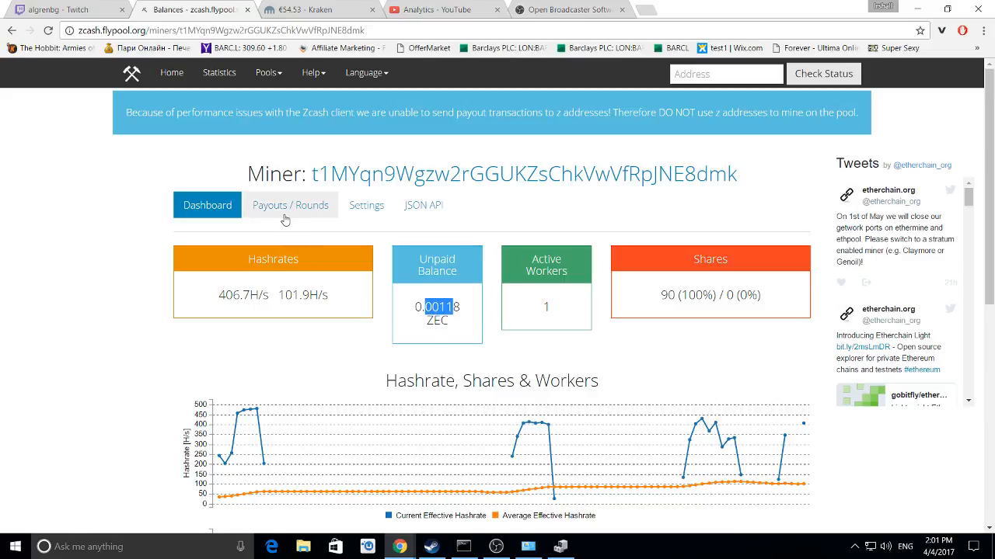
click(290, 204)
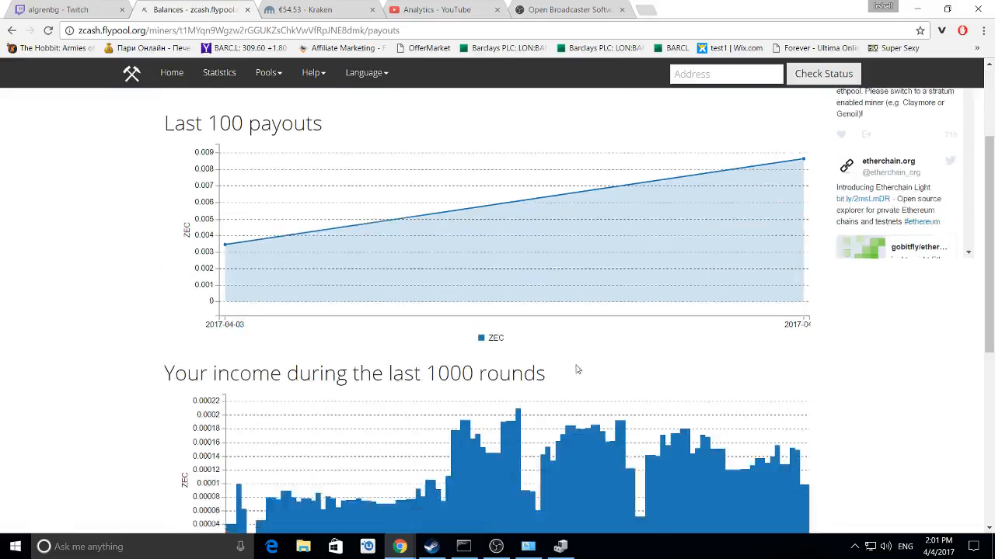
- Scroll through the Last 100 payouts and income charts, reading values like 0.0086 ZEC
scroll(down, 3)
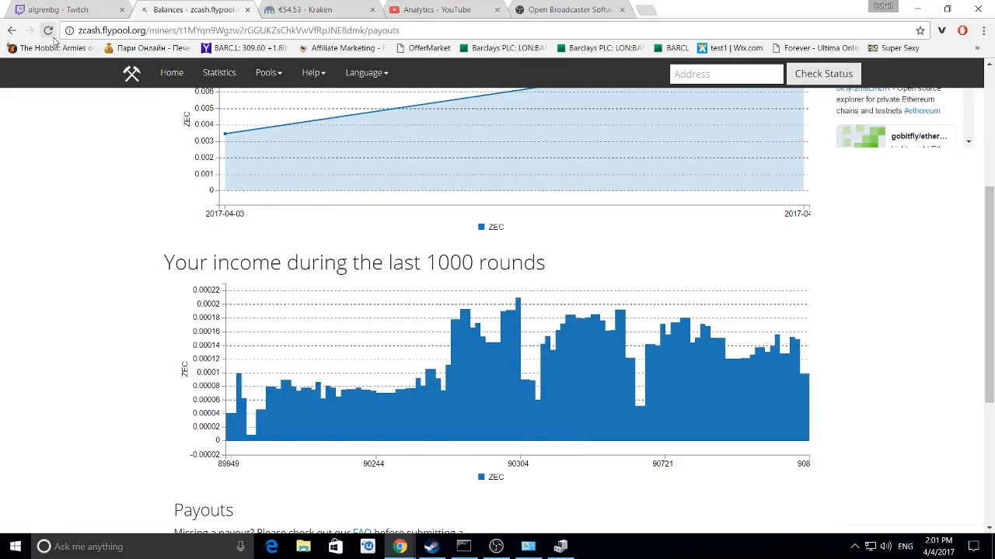
mouse_move(552, 346)
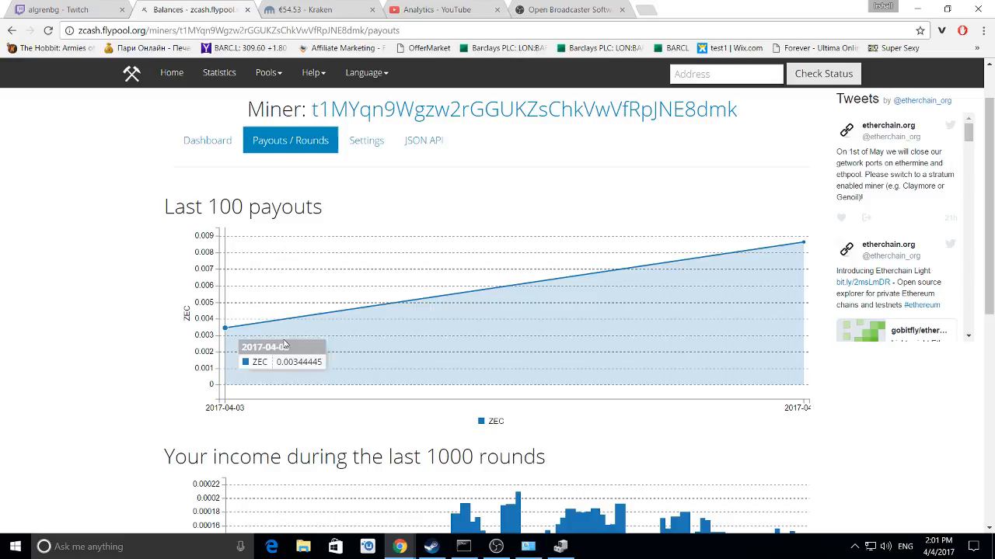
mouse_move(804, 241)
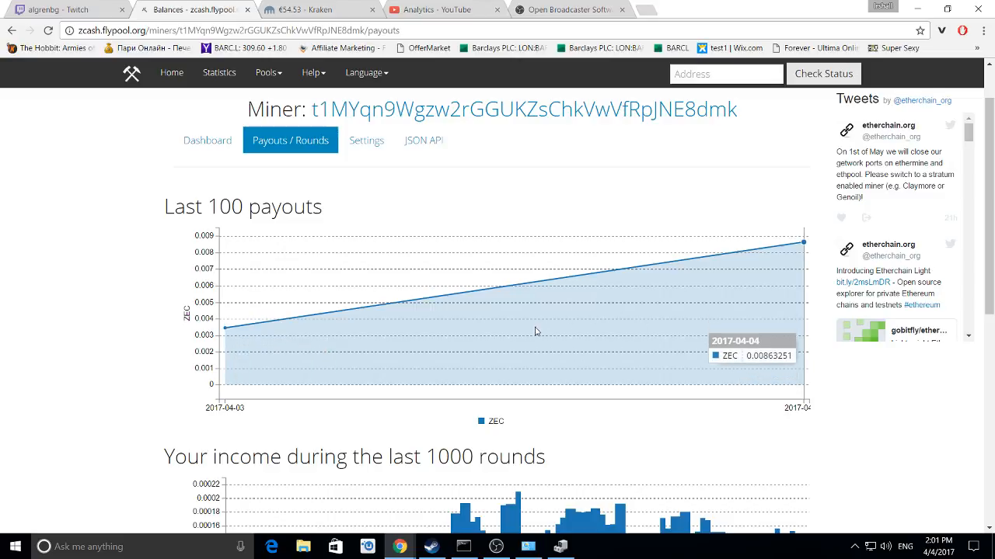
scroll(down, 3)
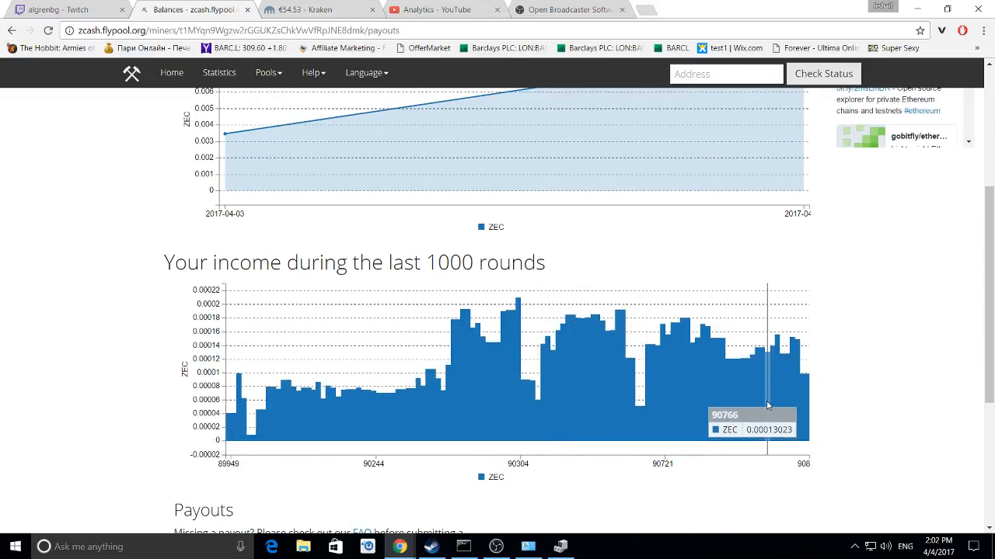
mouse_move(729, 375)
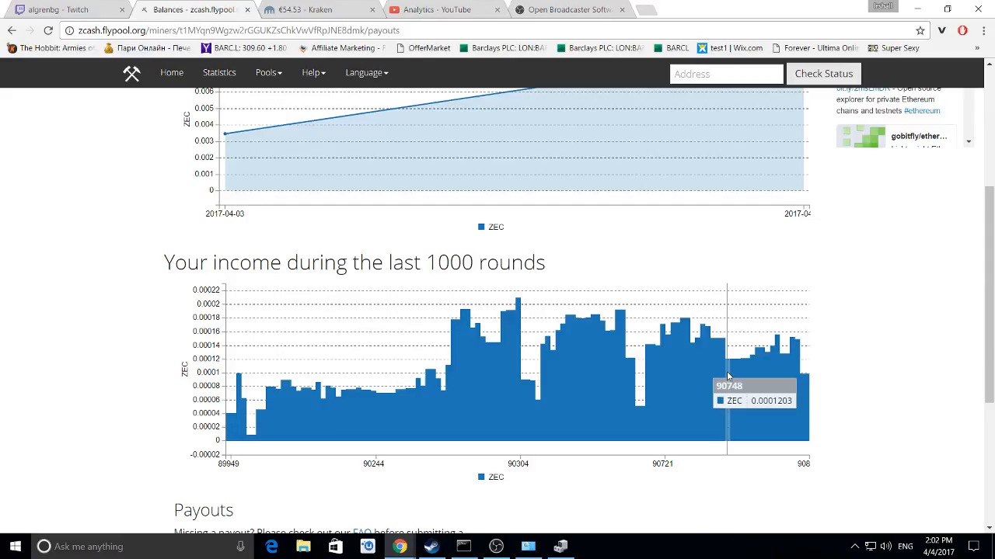
mouse_move(812, 371)
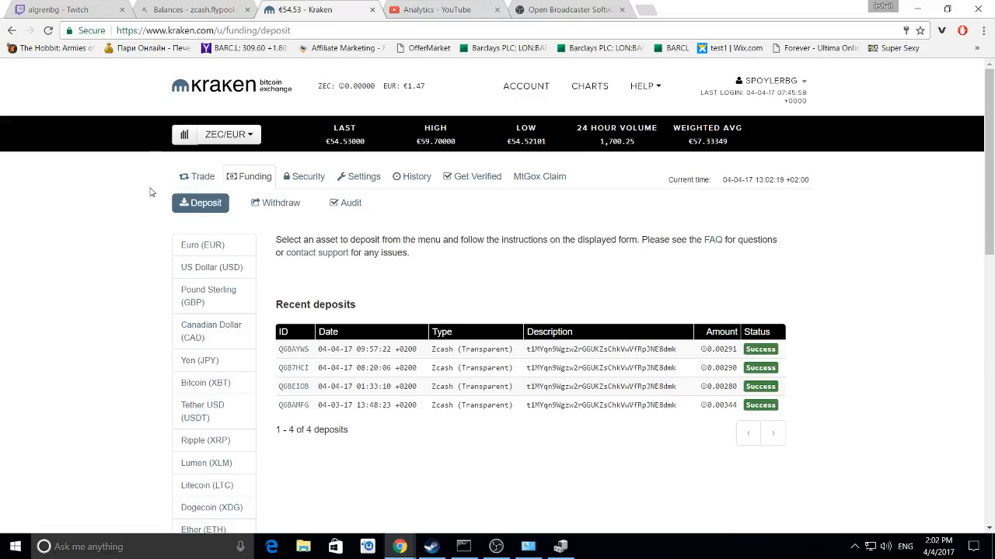
- Reload the Payouts page, check the income chart, and open the Dashboard showing 0.00135 ZEC unpaid
click(190, 10)
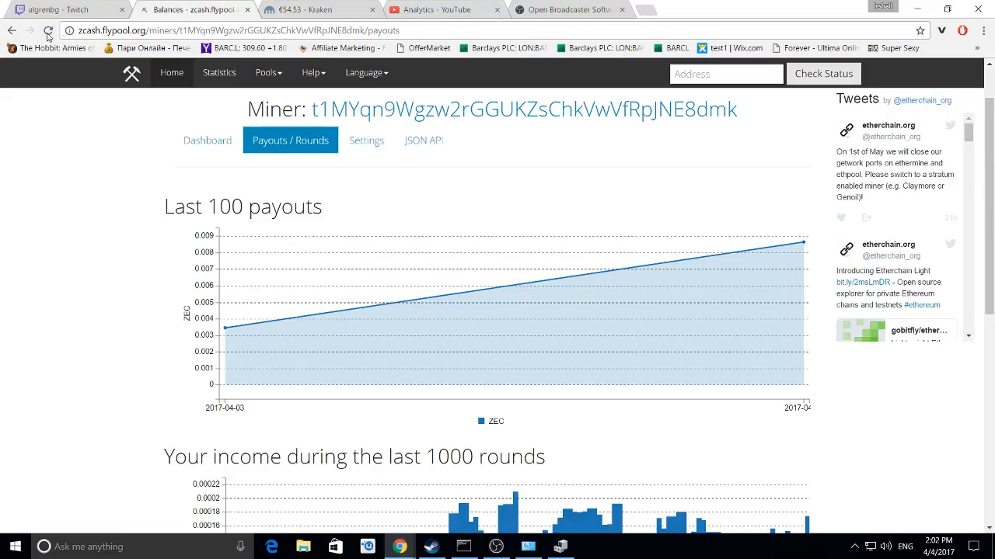
mouse_move(627, 291)
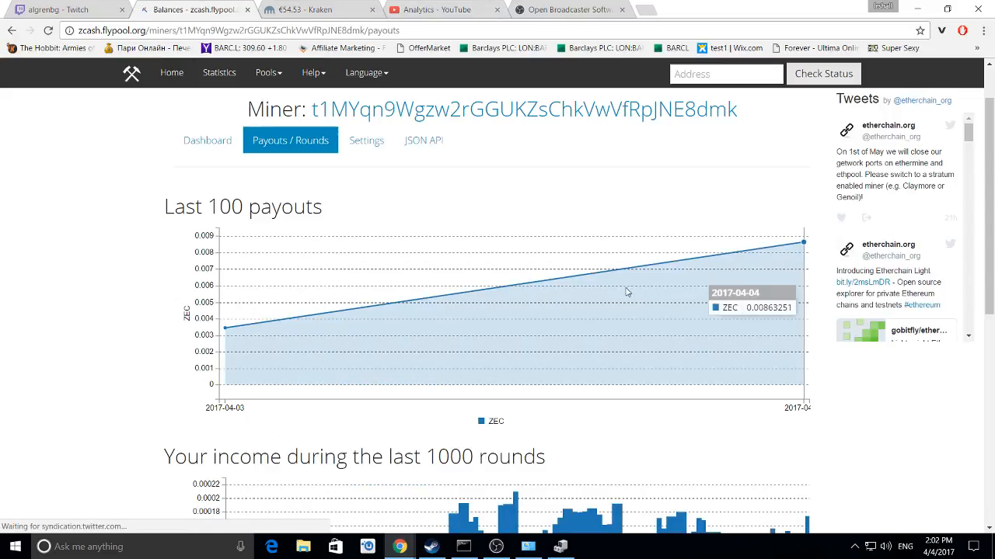
scroll(down, 3)
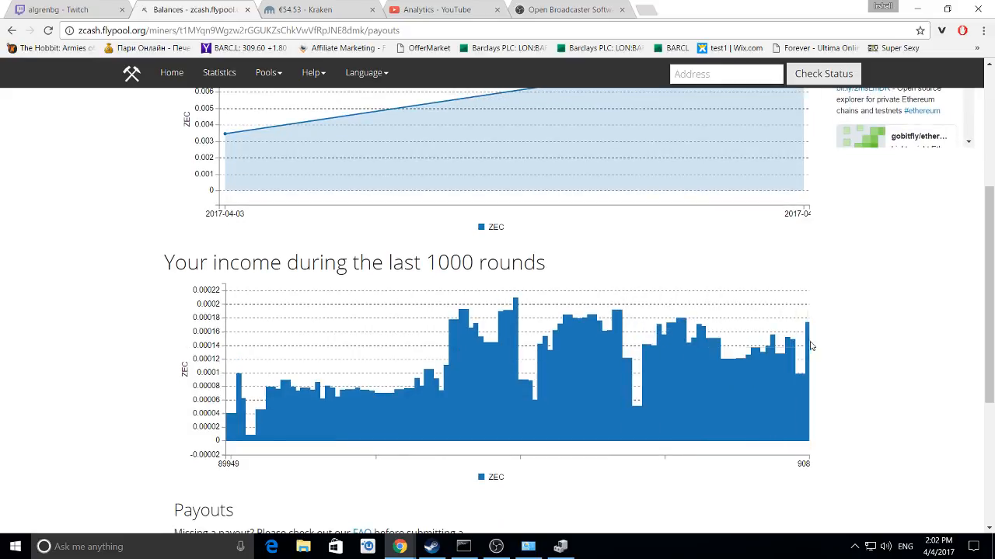
mouse_move(809, 345)
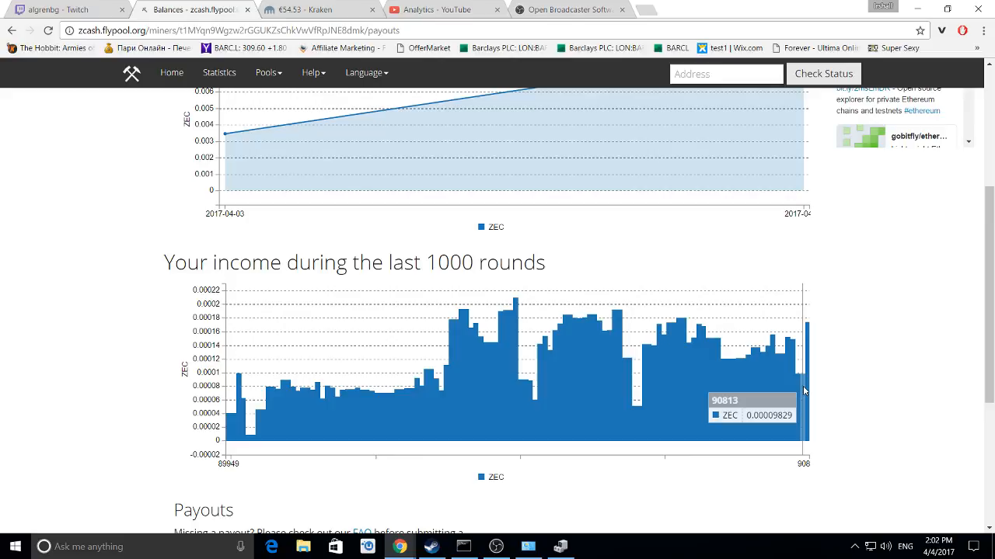
mouse_move(804, 389)
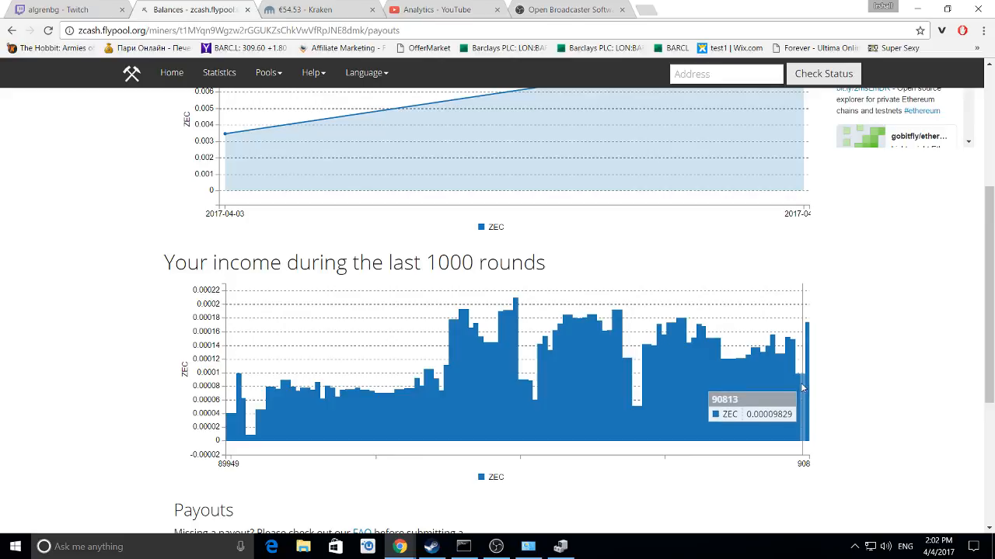
mouse_move(808, 367)
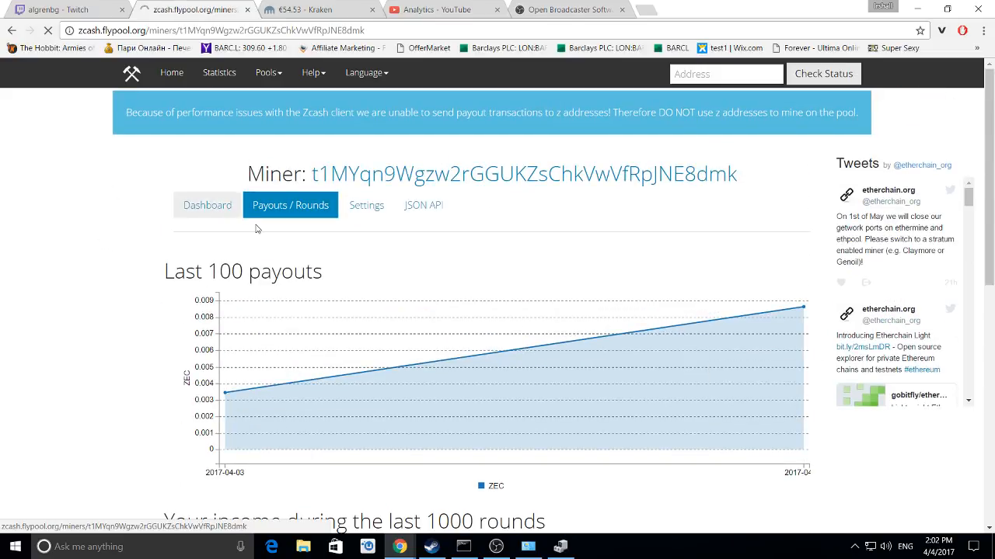
click(207, 205)
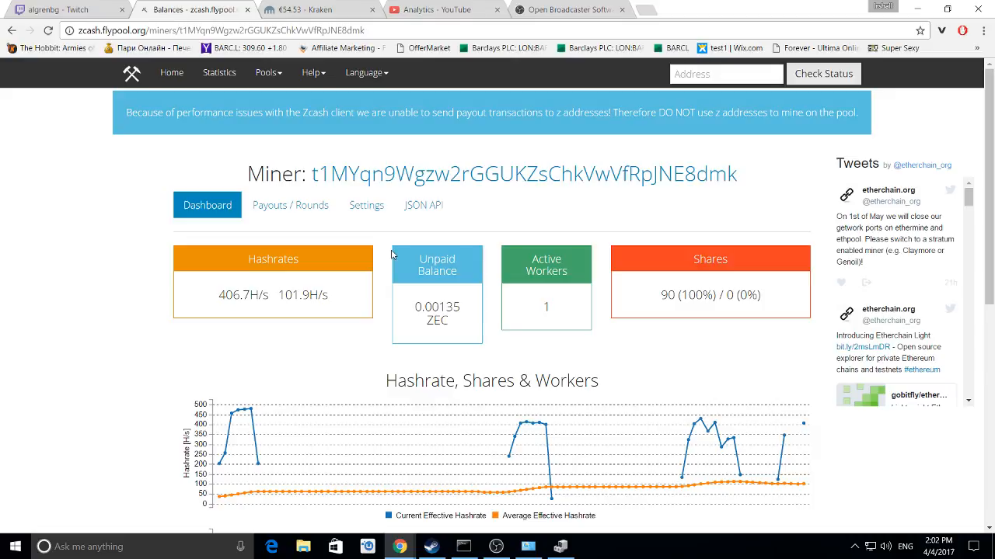
mouse_move(366, 205)
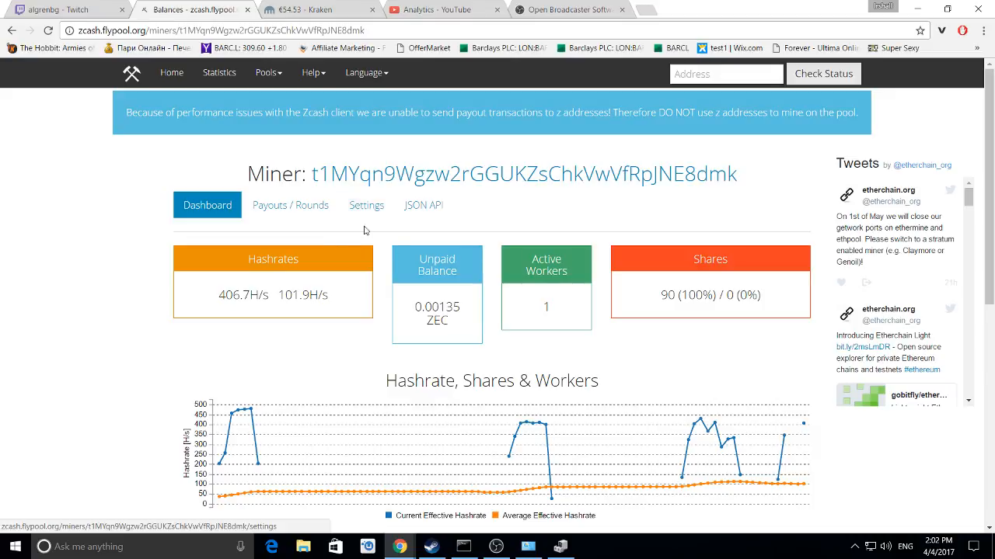
mouse_move(266, 228)
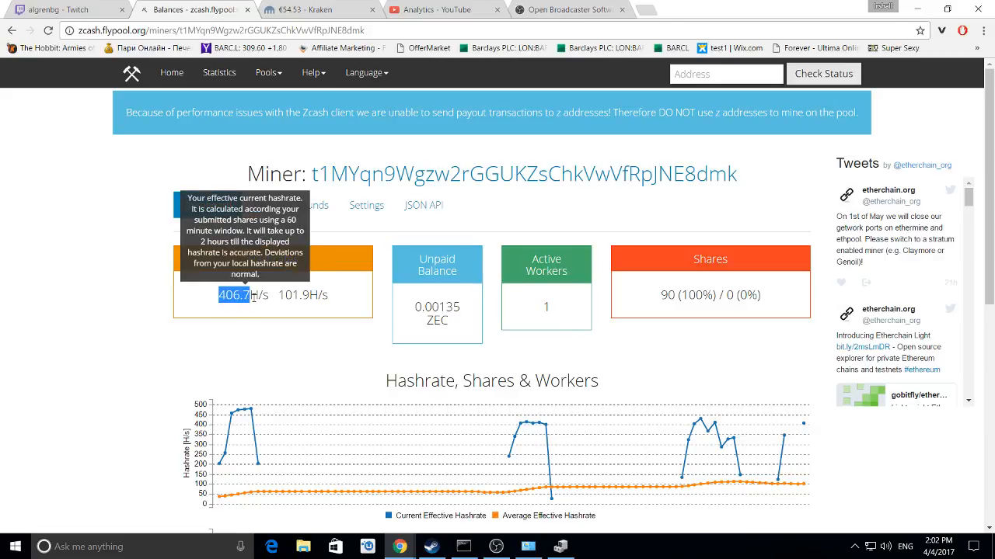
mouse_move(202, 297)
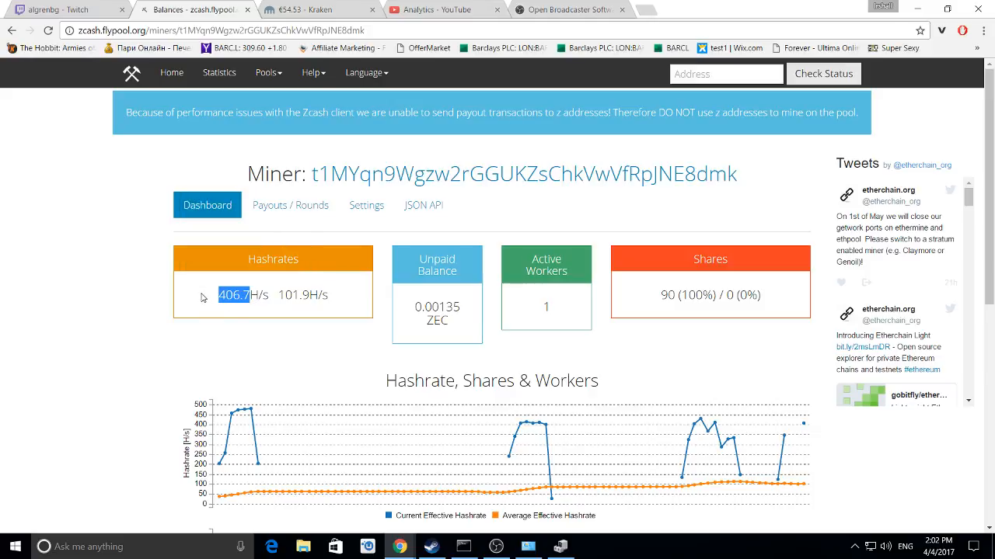
mouse_move(234, 295)
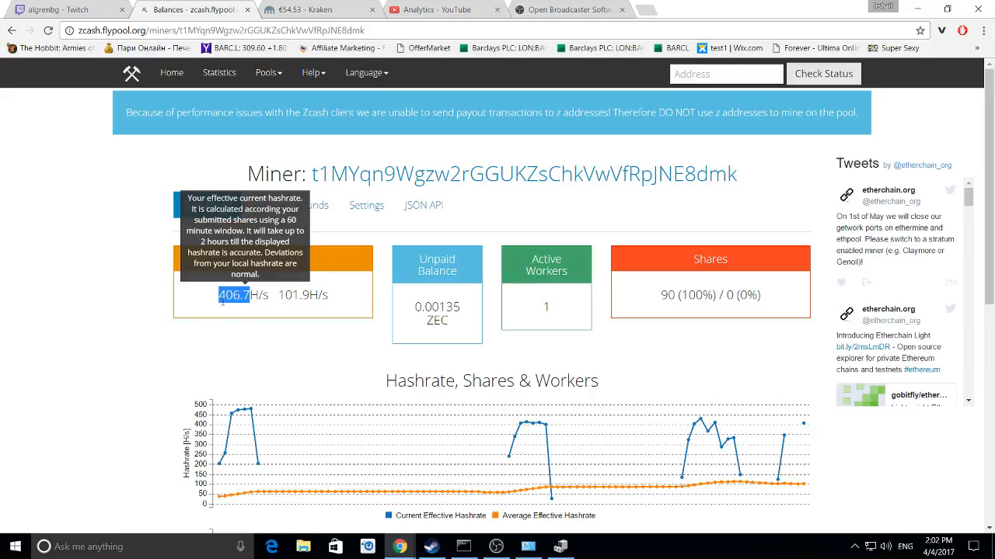
mouse_move(308, 235)
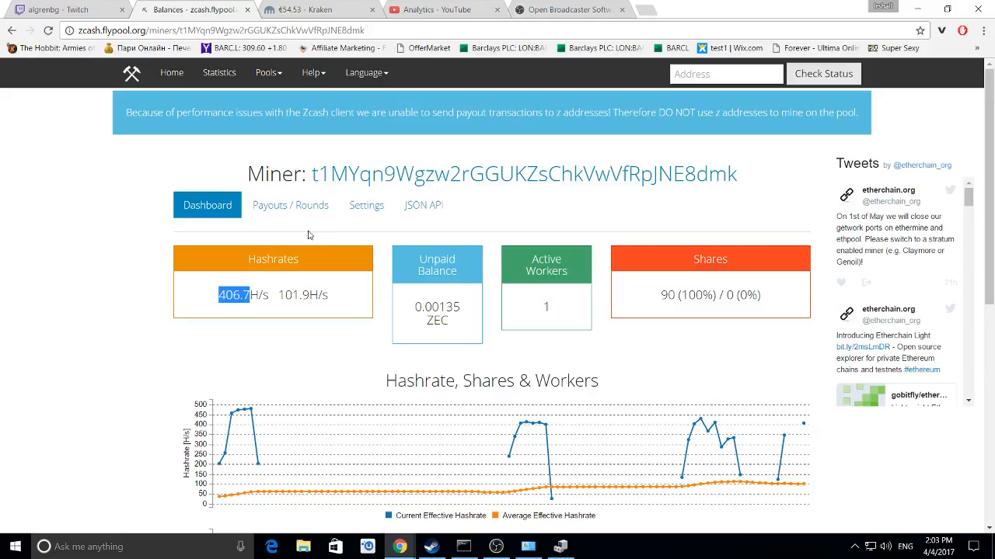
- Scroll through the hashrate, valid shares and active workers charts, then bring up OBS Studio
scroll(down, 3)
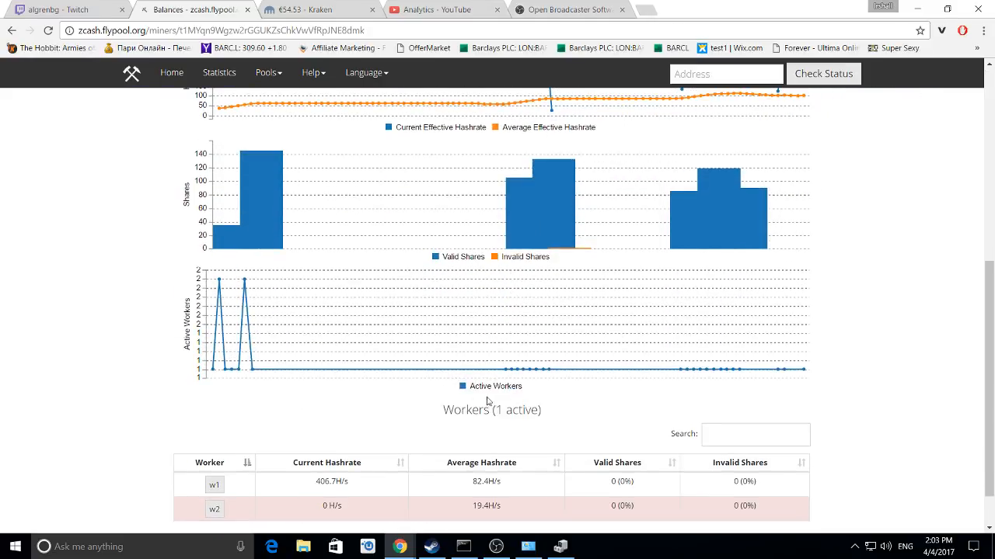
mouse_move(252, 373)
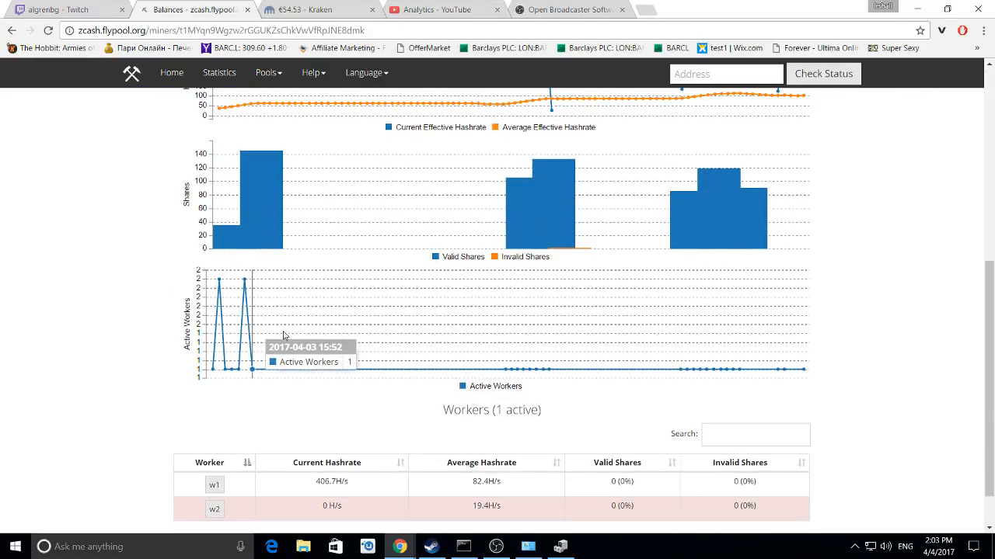
scroll(up, 3)
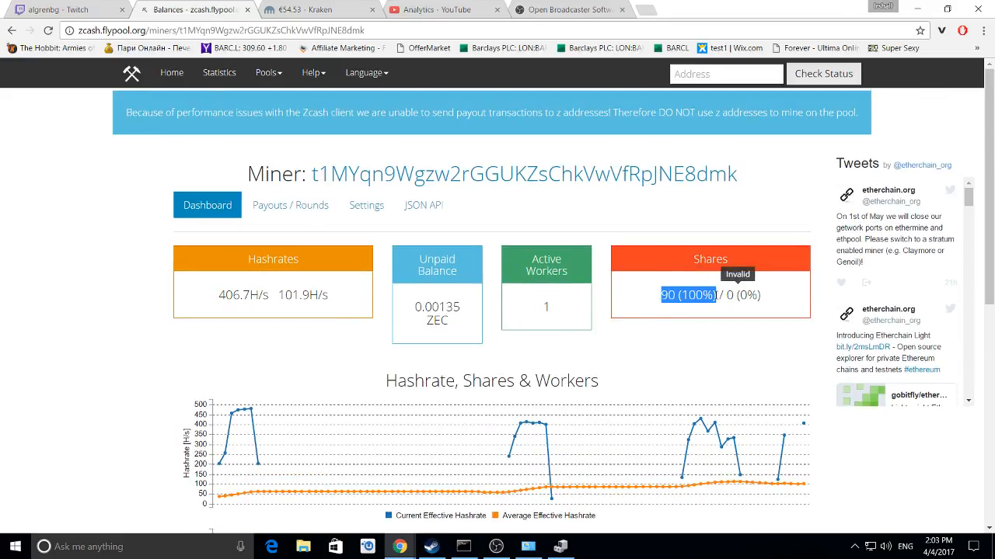
mouse_move(618, 372)
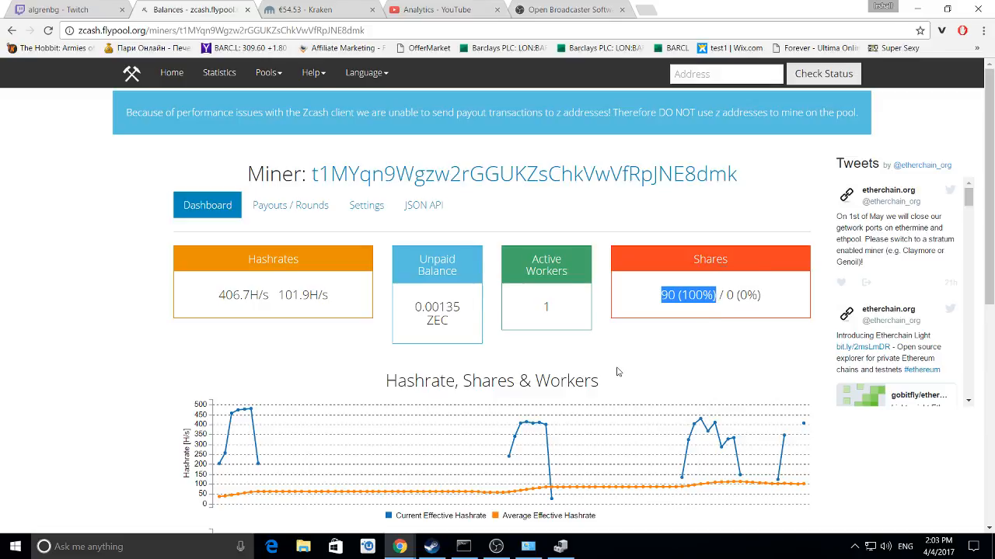
mouse_move(489, 396)
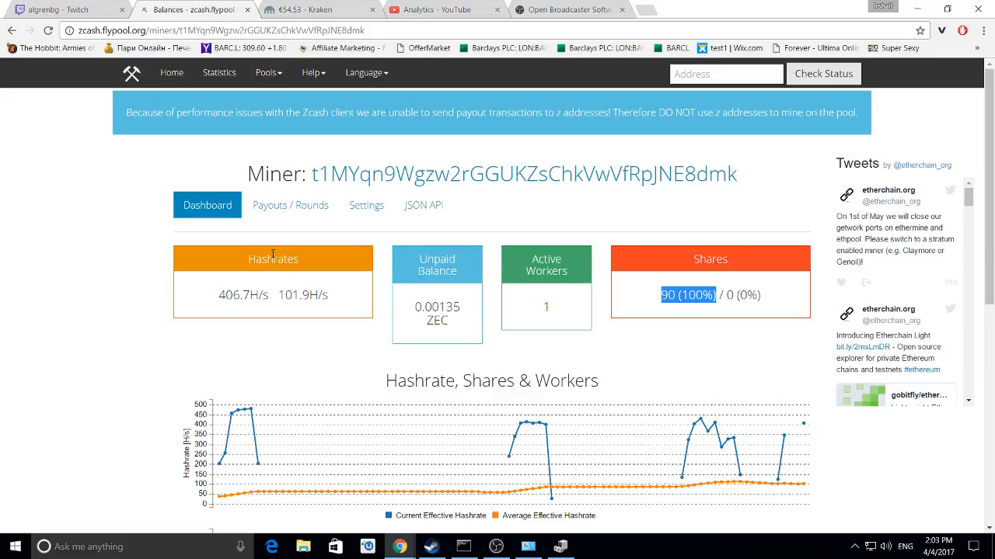
mouse_move(221, 345)
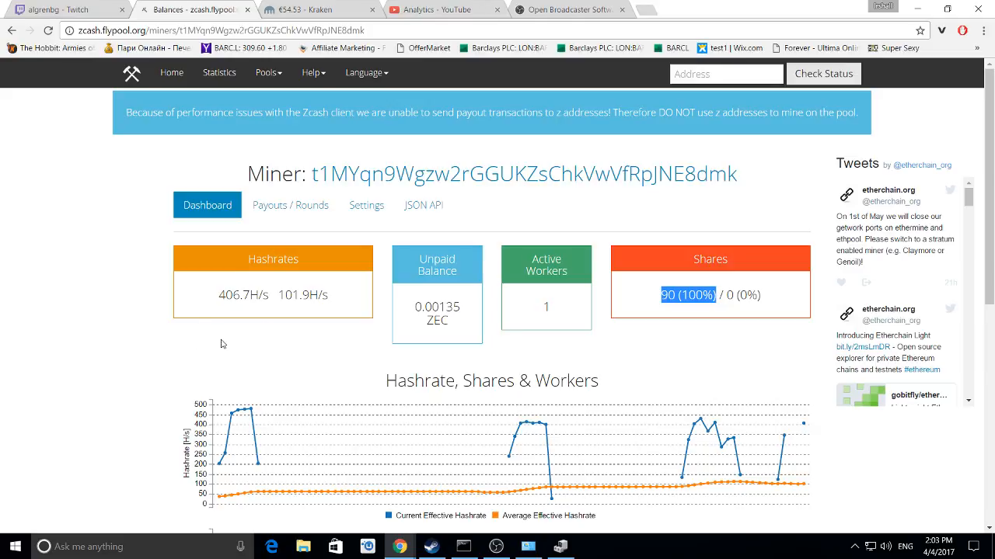
scroll(down, 3)
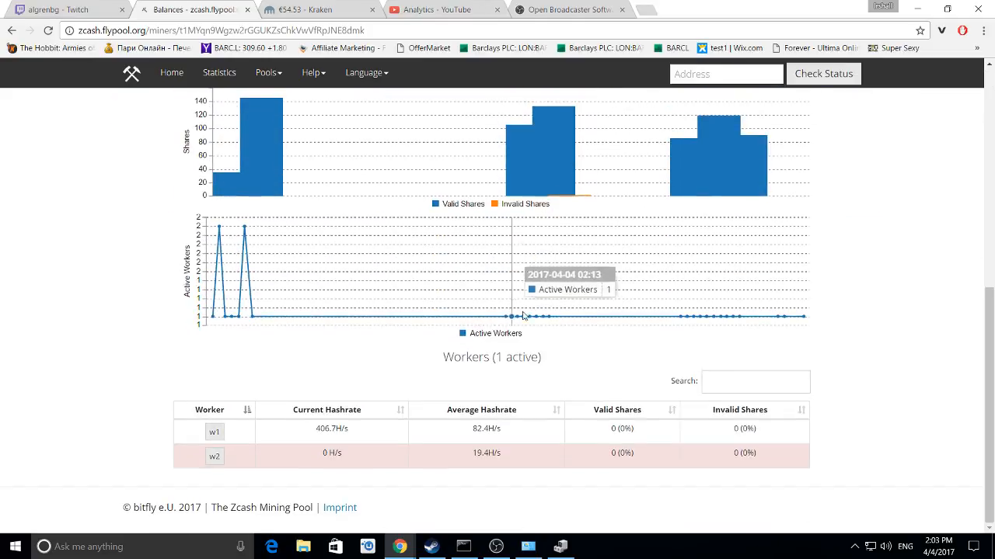
scroll(down, 3)
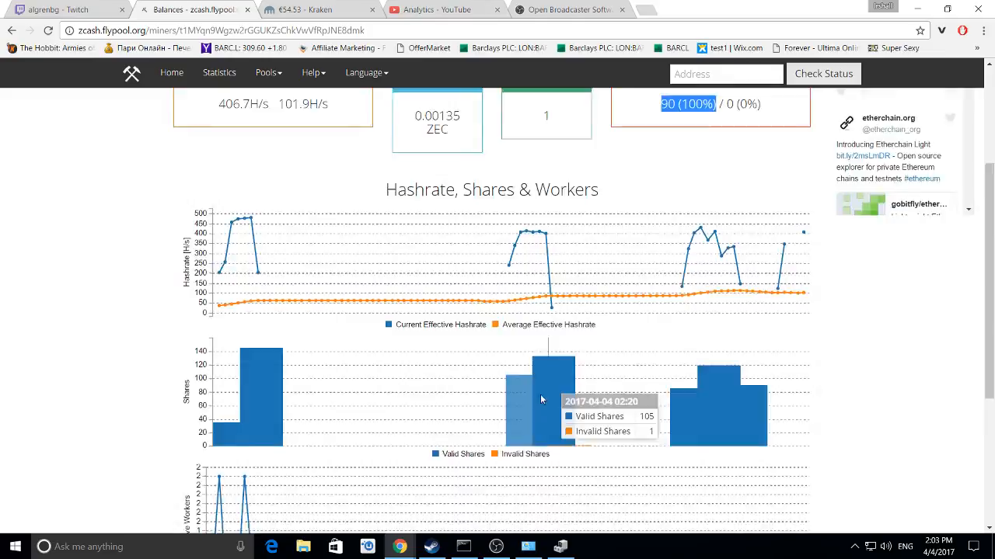
scroll(down, 3)
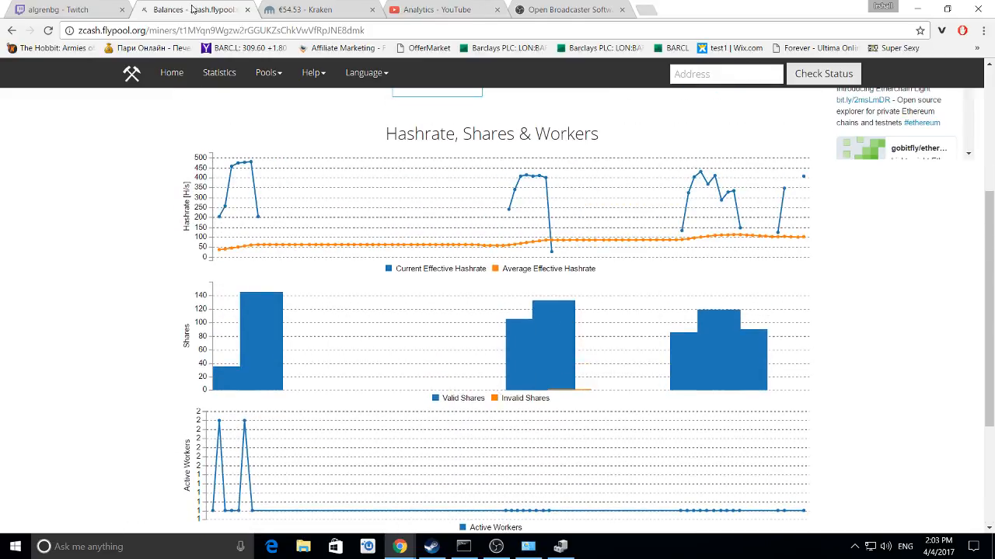
click(66, 10)
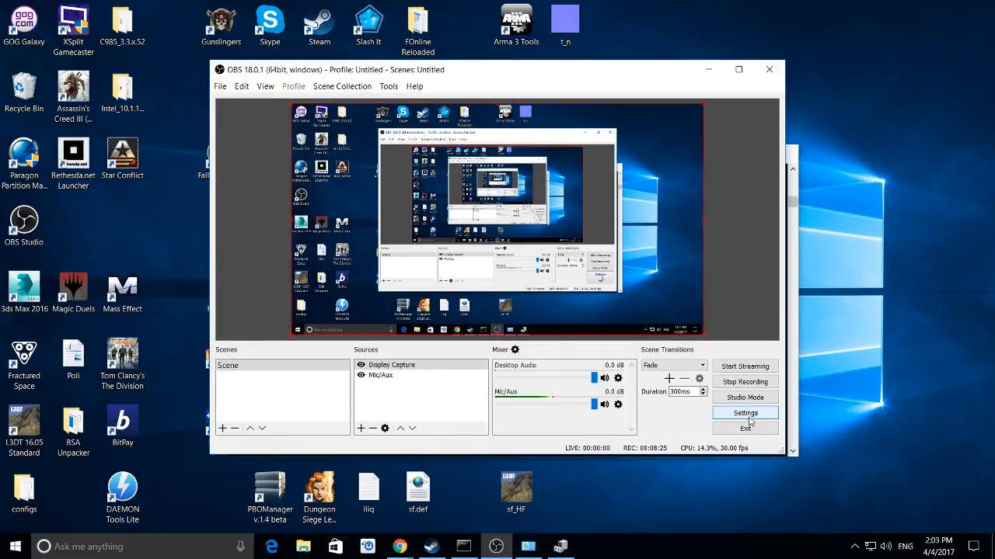
- Hit Stop Recording in the OBS Studio window at about 8:27 of capture
click(744, 381)
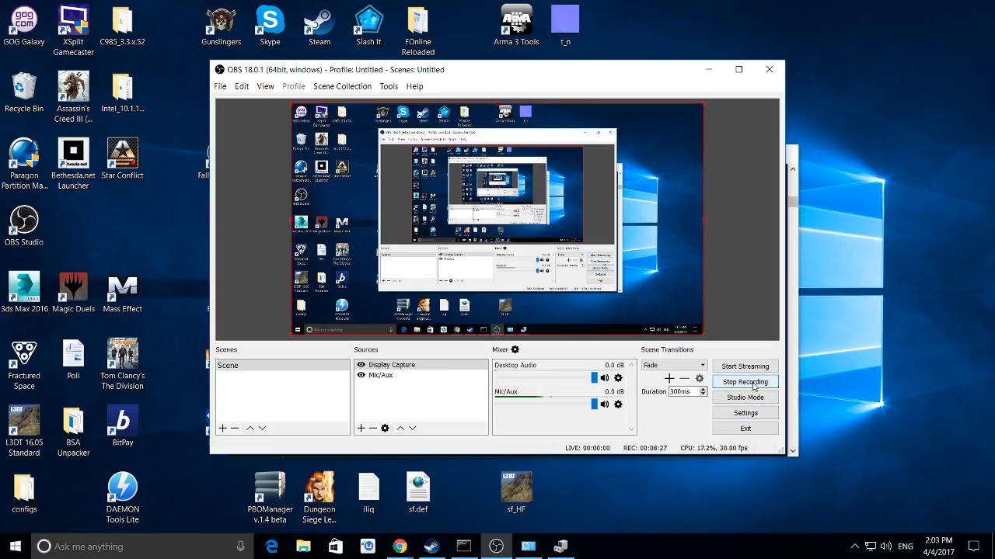